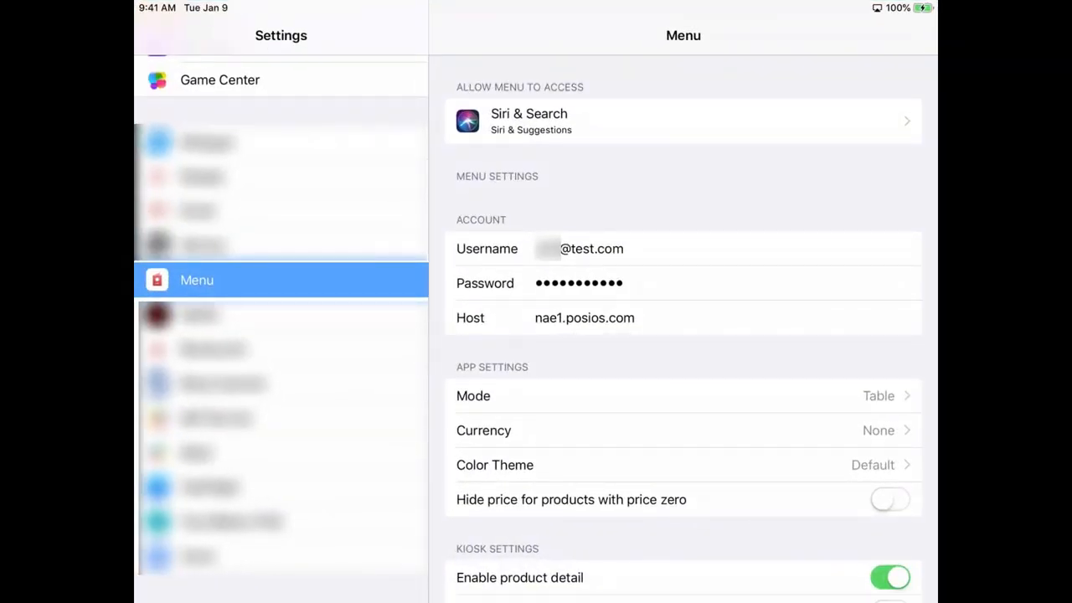
- Set the Menu app's mode to Kiosk in iPad Settings
{"action": "scroll", "scroll_direction": "down", "scroll_amount": 3}
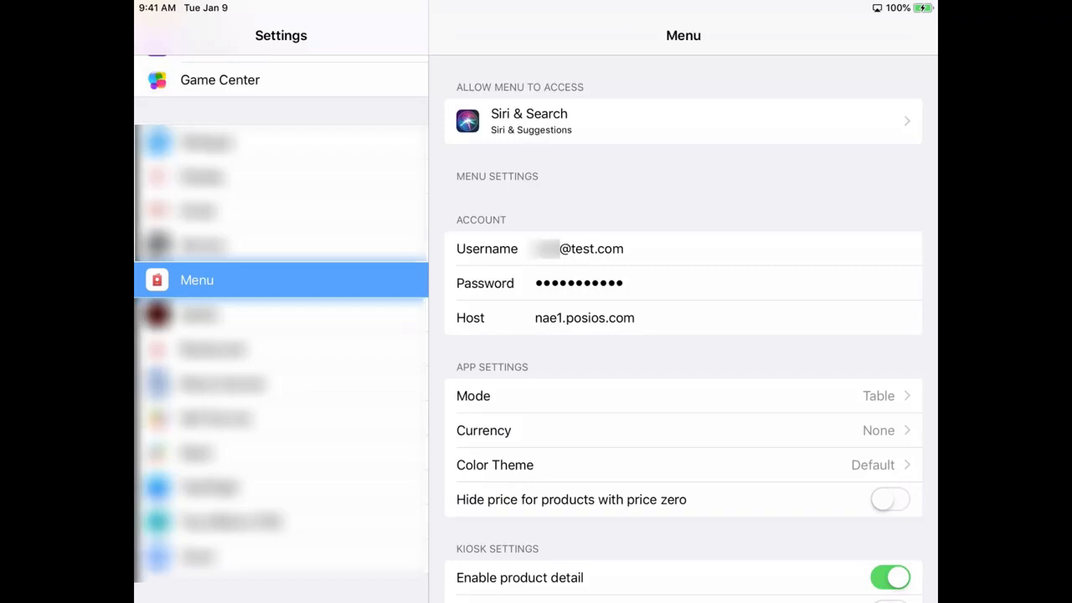
{"action": "left_click", "coordinate": [683, 395]}
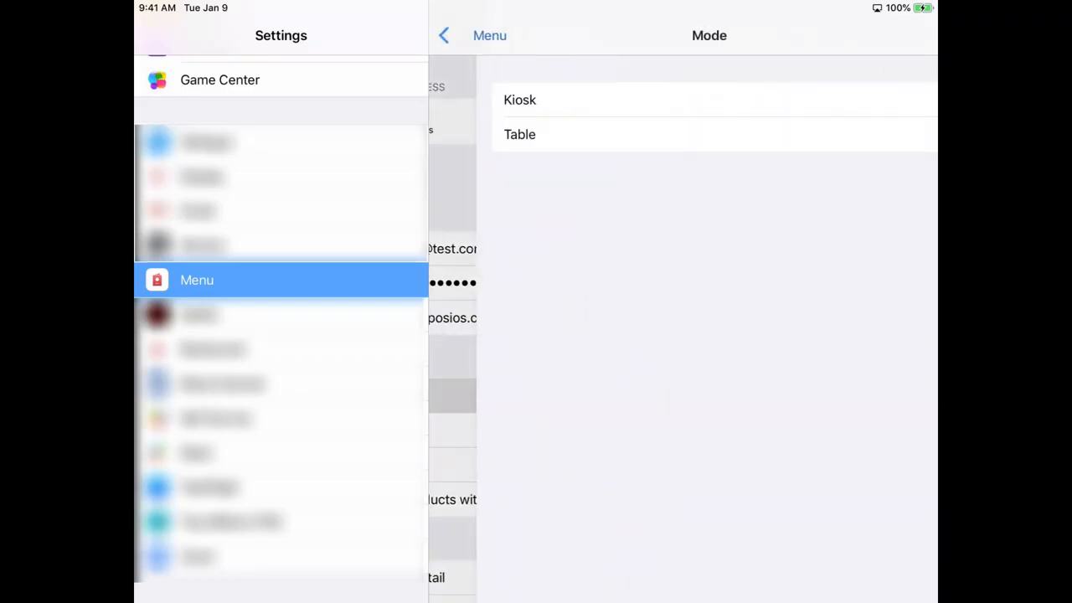
{"action": "left_click", "coordinate": [519, 100]}
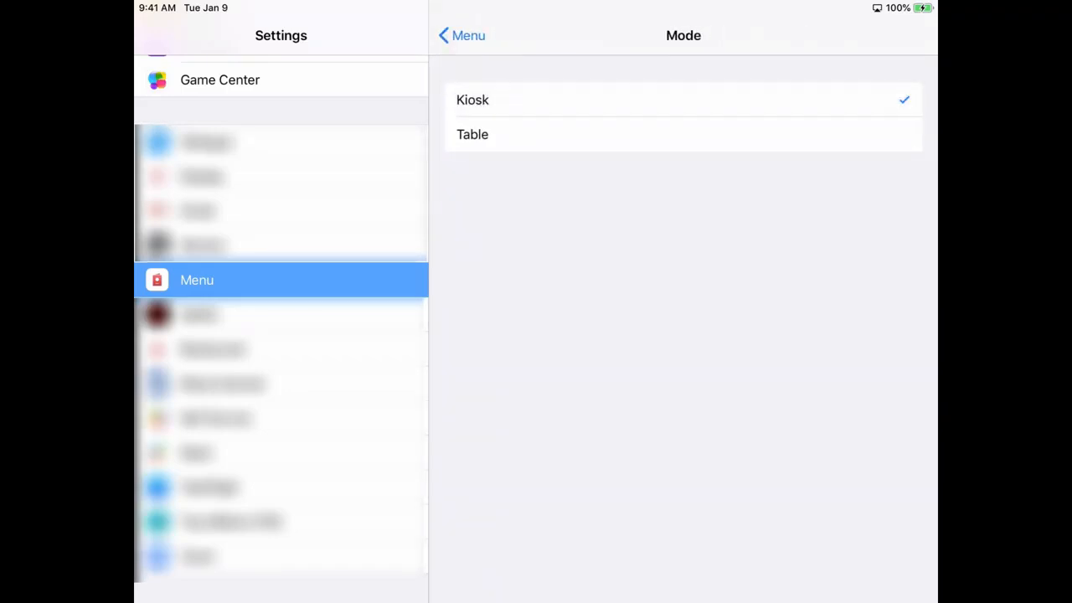
{"action": "left_click", "coordinate": [460, 35]}
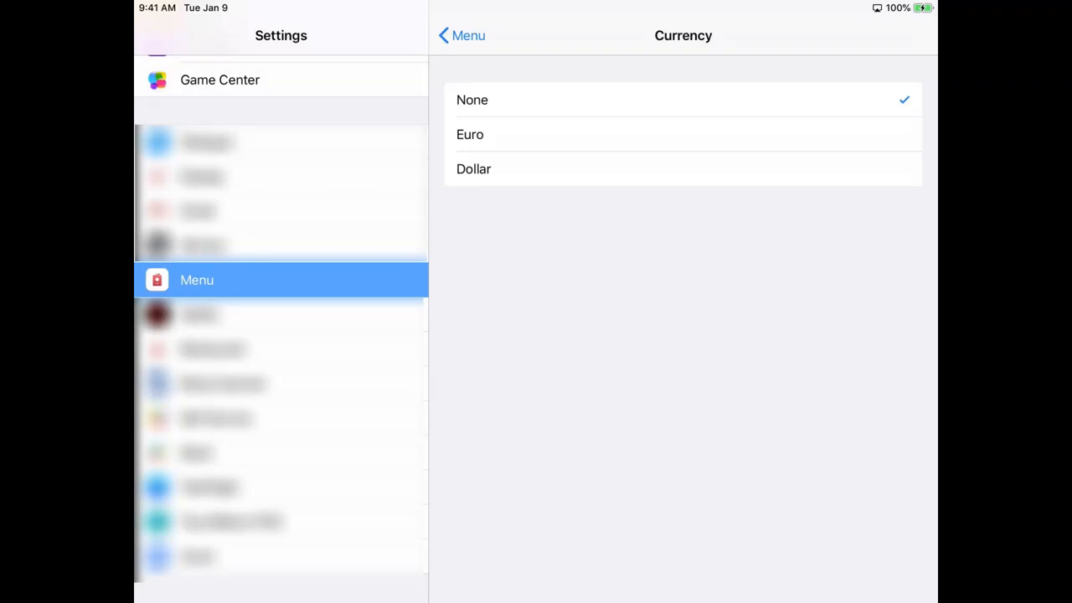
- Leave the currency as None and set the customer information prompt to Ask for name
{"action": "left_click", "coordinate": [461, 35]}
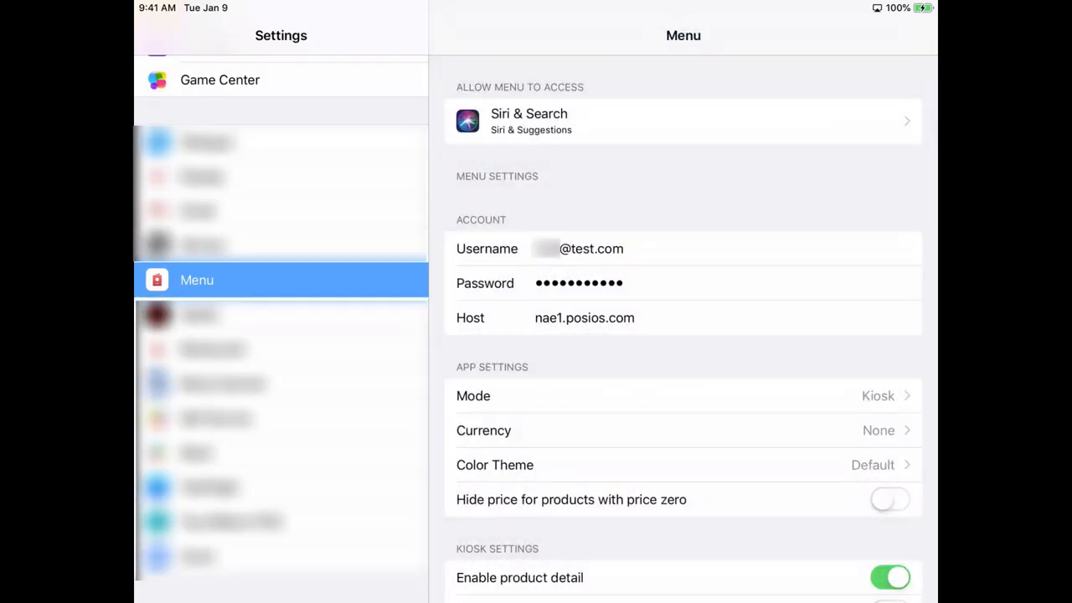
{"action": "scroll", "scroll_direction": "down", "scroll_amount": 3}
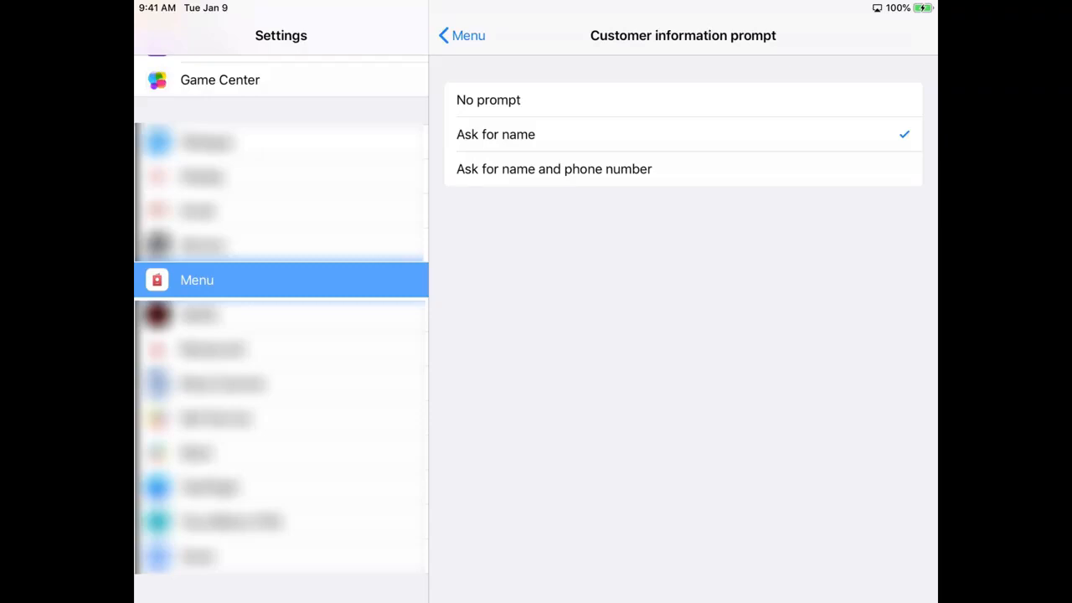
{"action": "left_click", "coordinate": [461, 35]}
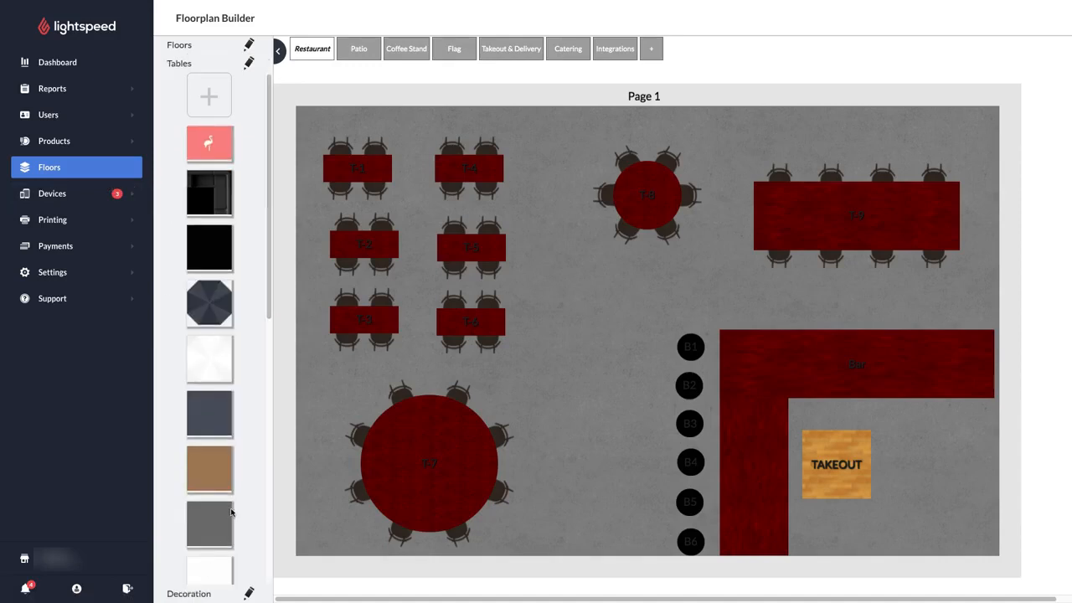
- Add a takeaway table 'Self Order Kiosk', 100 by 100 with 0 chairs
{"action": "scroll", "scroll_direction": "down", "scroll_amount": 3}
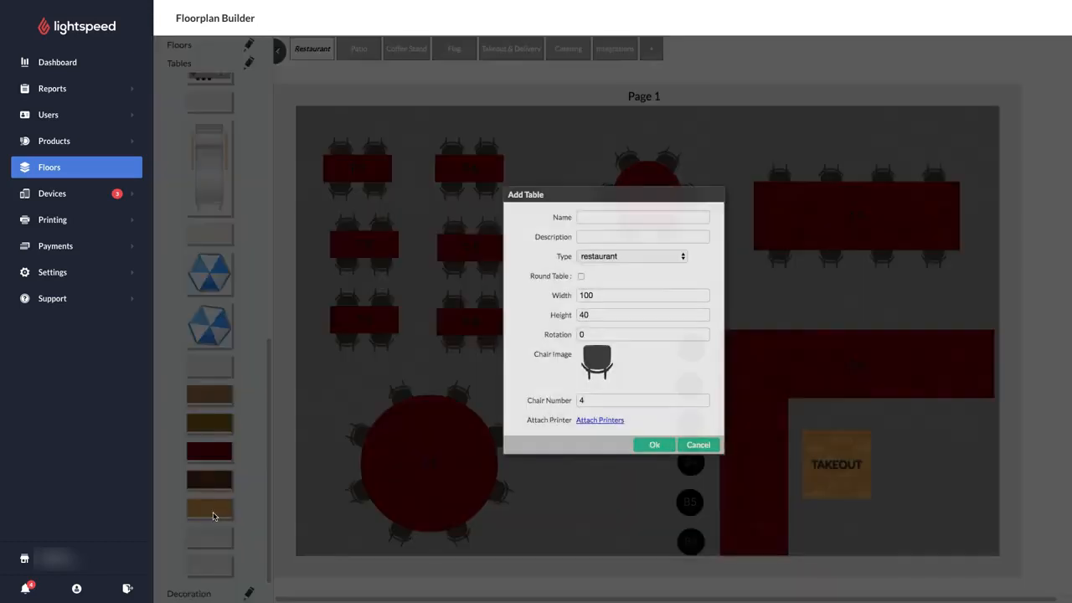
{"action": "left_click", "coordinate": [644, 217]}
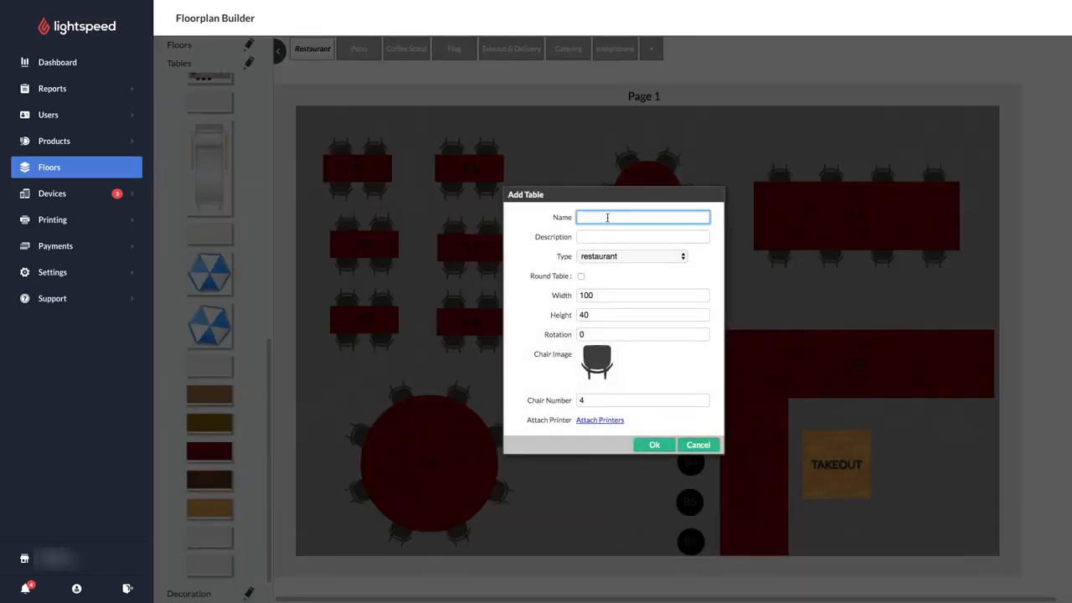
{"action": "type", "text": "Self"}
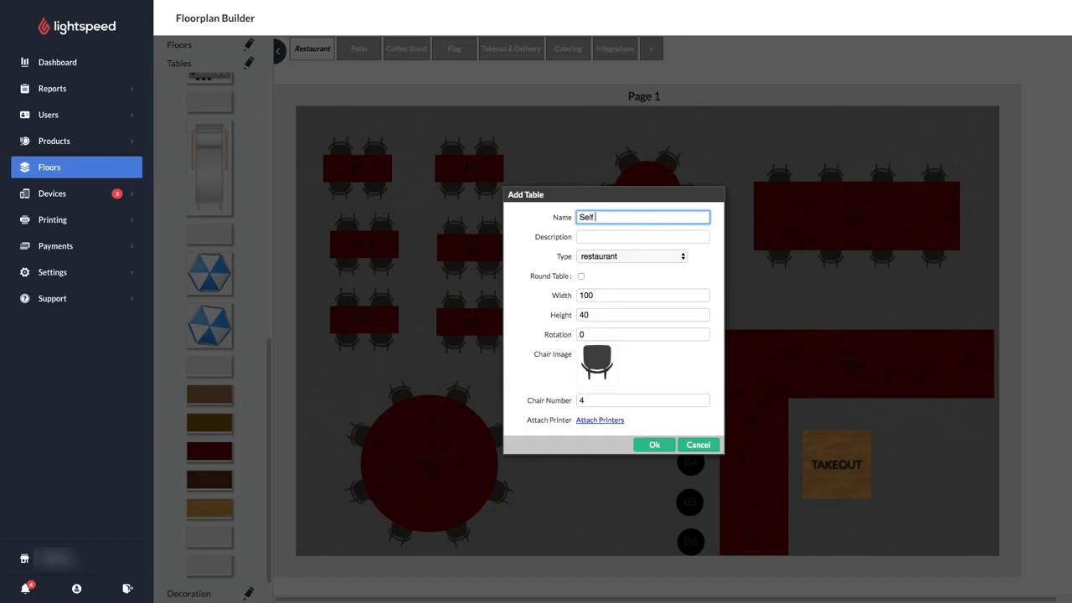
{"action": "type", "text": "Order Kiosk"}
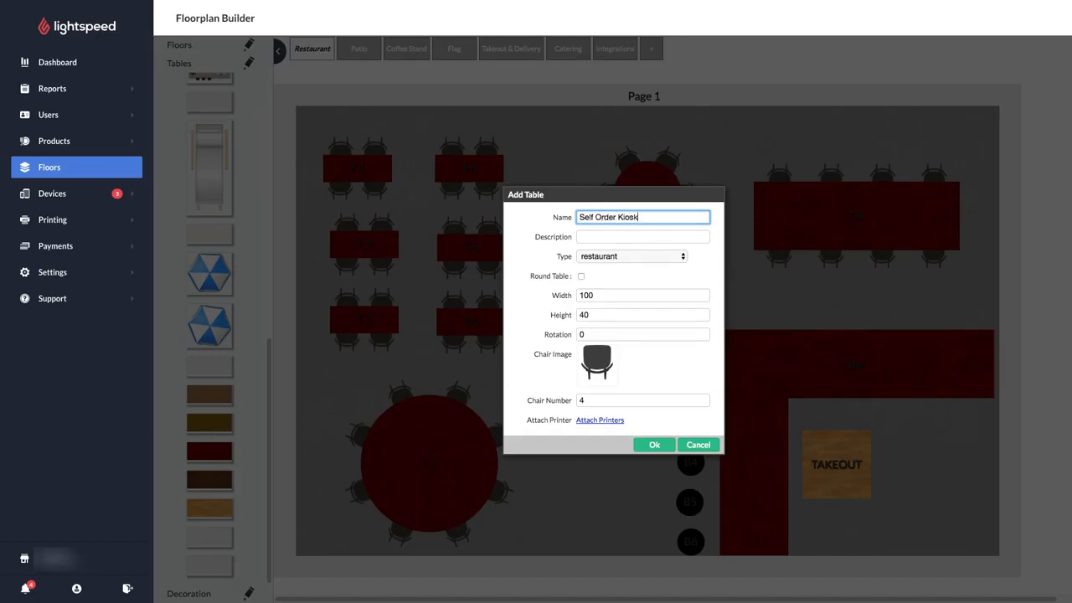
{"action": "left_click", "coordinate": [630, 257]}
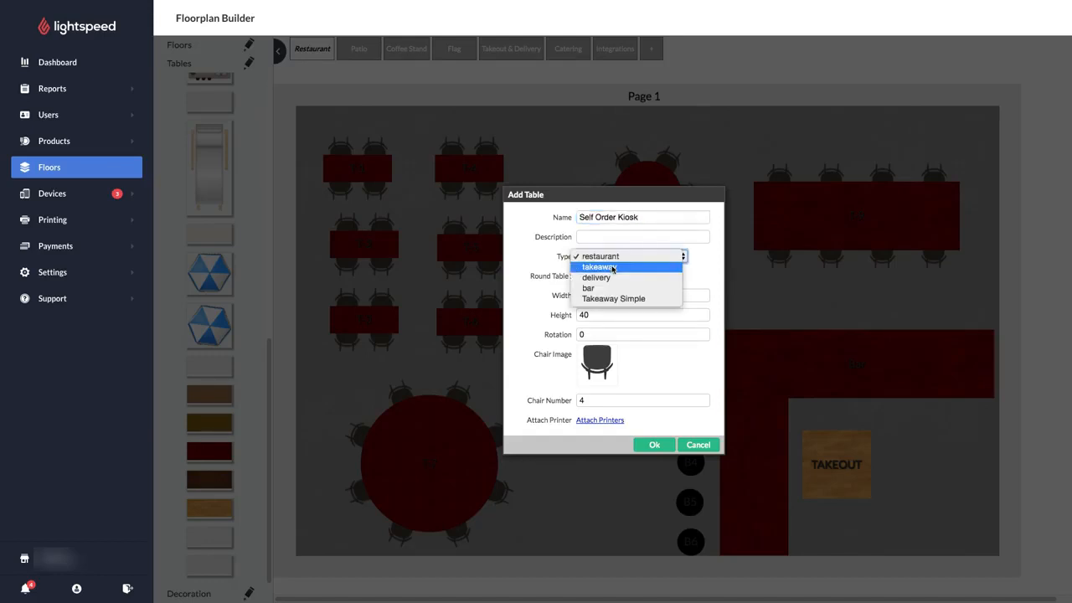
{"action": "left_click", "coordinate": [598, 267]}
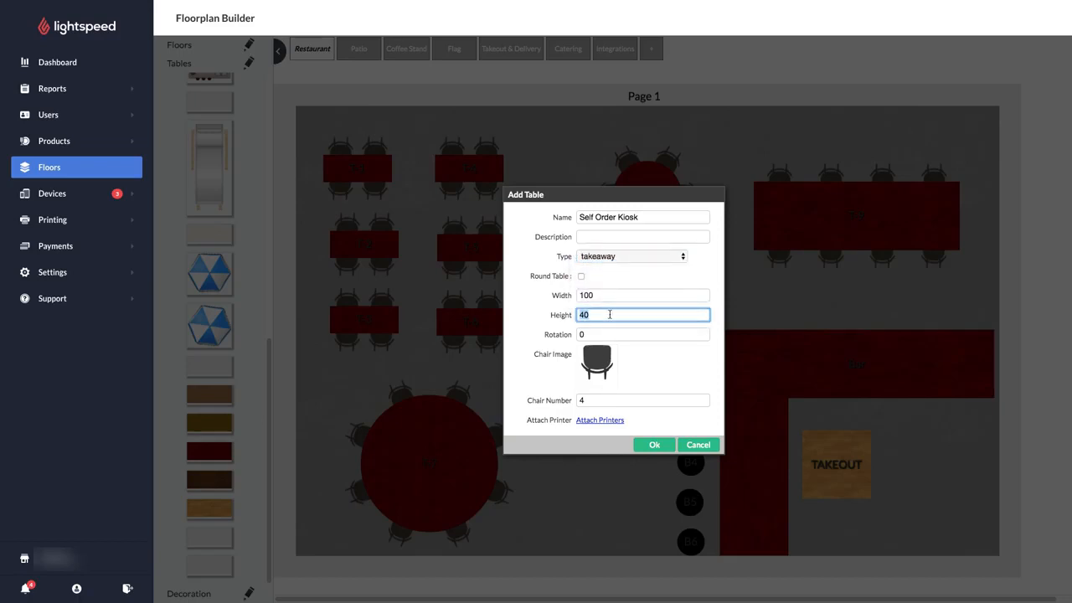
{"action": "type", "text": "100"}
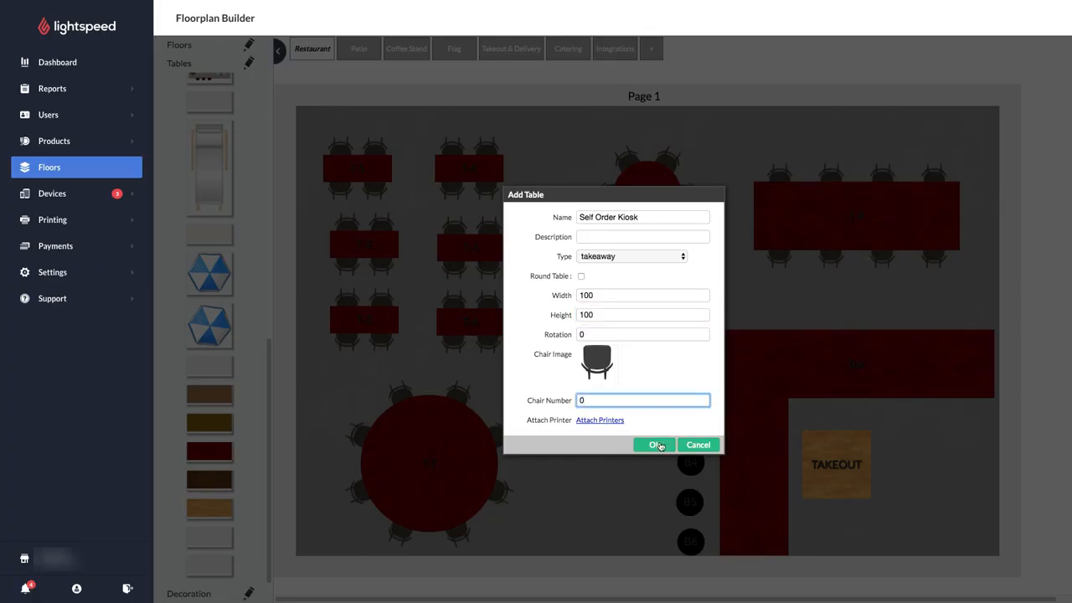
{"action": "left_click", "coordinate": [655, 444]}
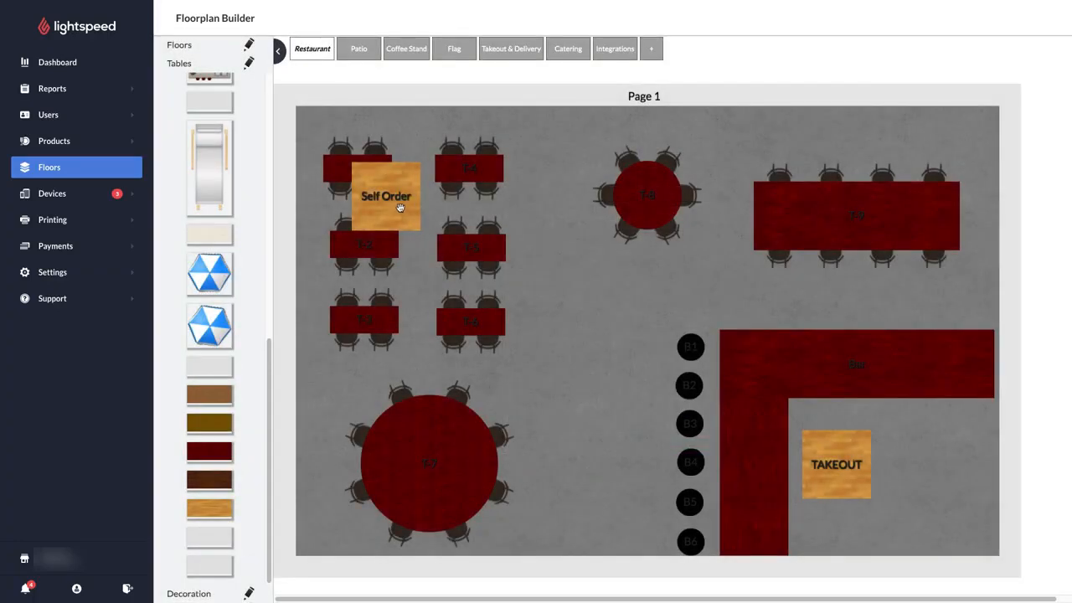
- Drag the Self Order Kiosk table next to the TAKEOUT table in the bar corner
{"action": "left_click_drag", "start_coordinate": [386, 196], "coordinate": [932, 464]}
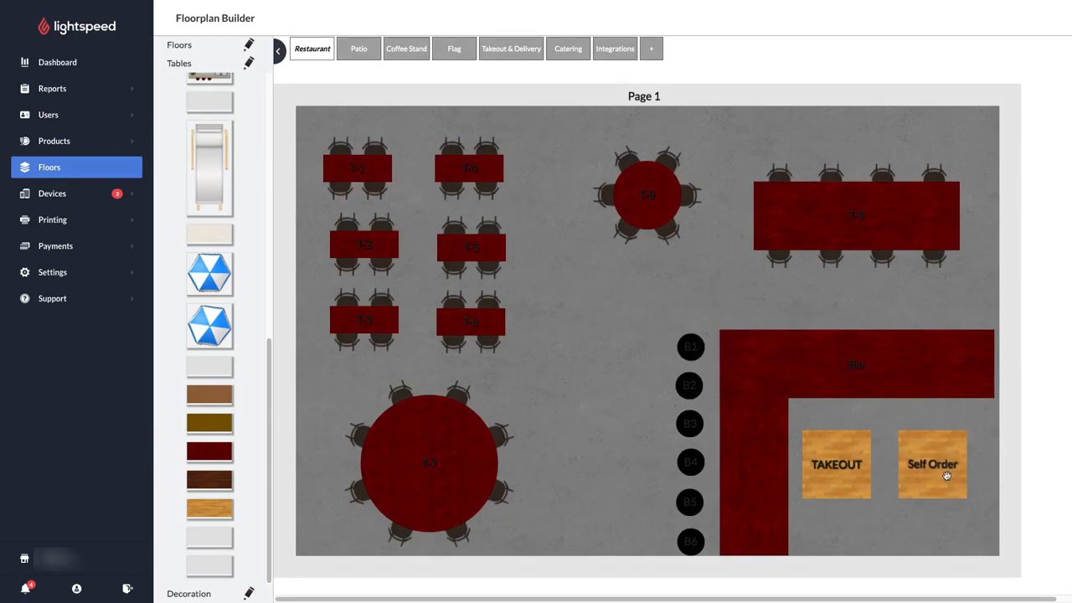
{"action": "mouse_move", "coordinate": [943, 539]}
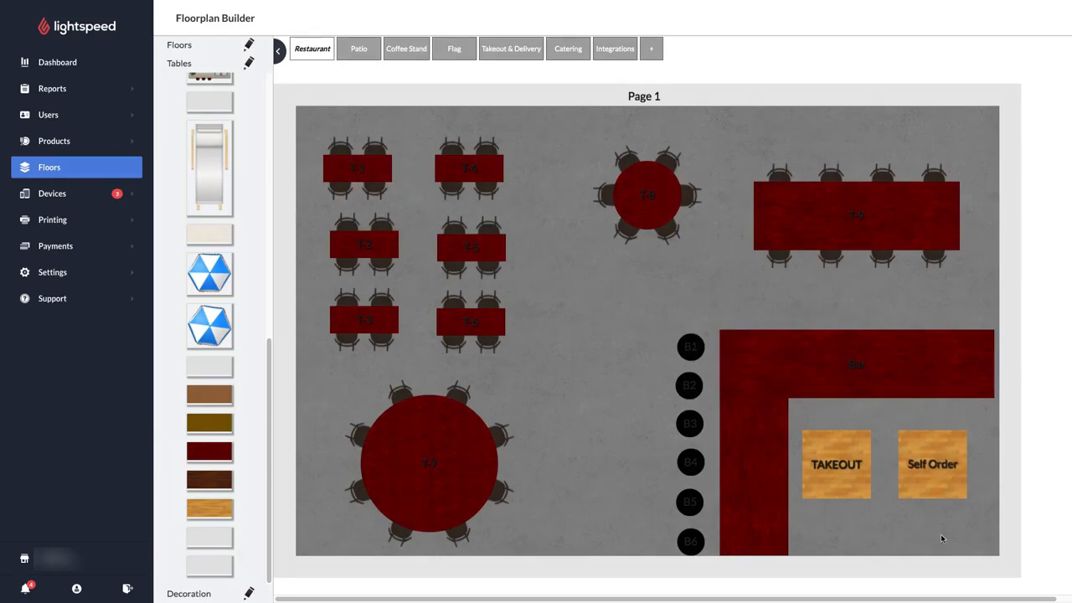
{"action": "mouse_move", "coordinate": [53, 272]}
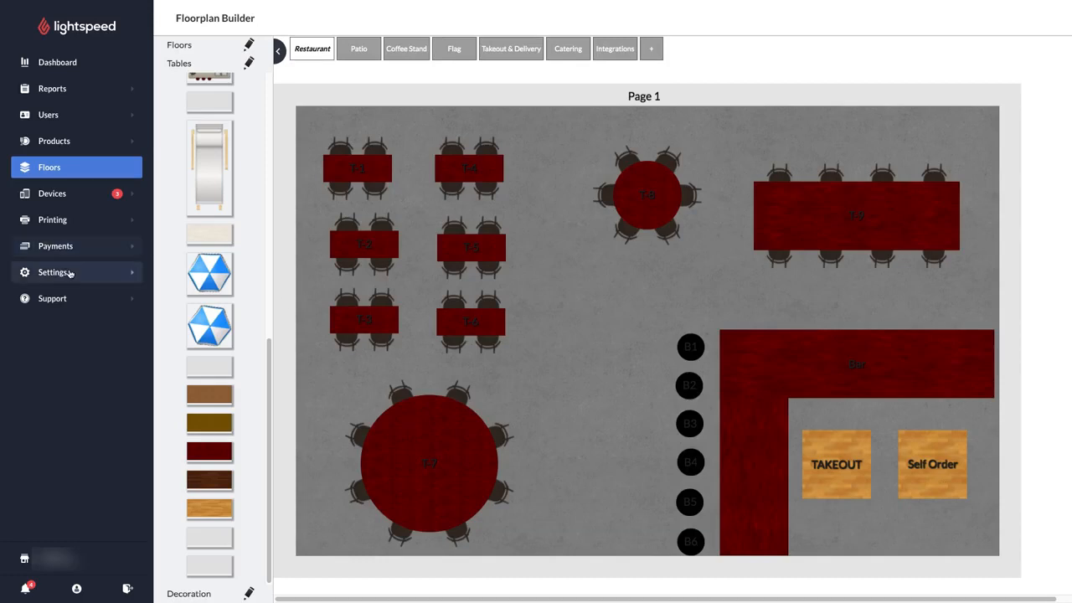
- Save the Menu Settings with an empty background image url
{"action": "left_click", "coordinate": [54, 272]}
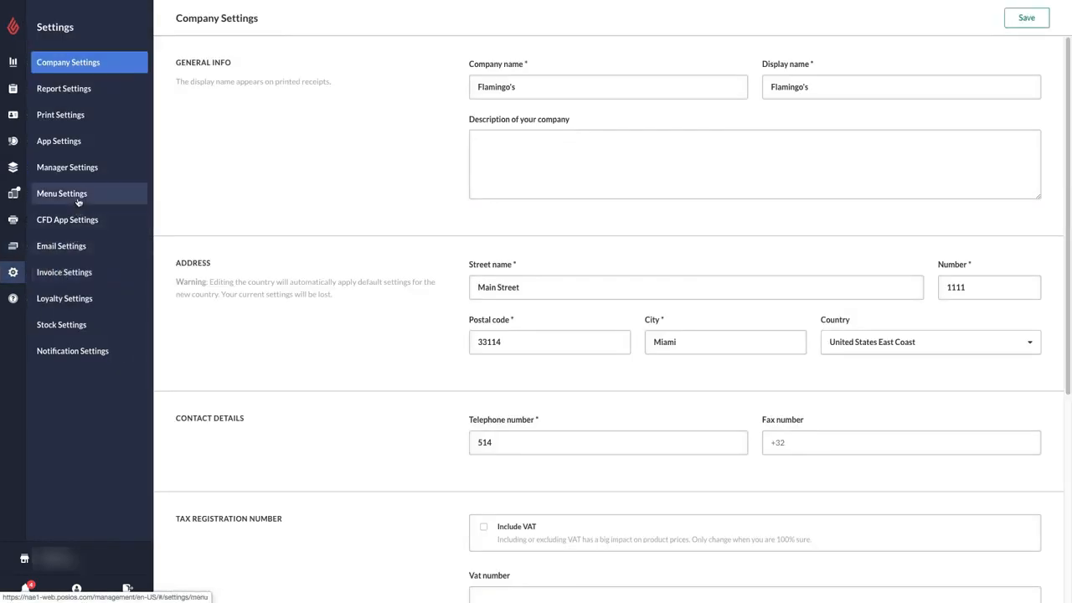
{"action": "left_click", "coordinate": [61, 193]}
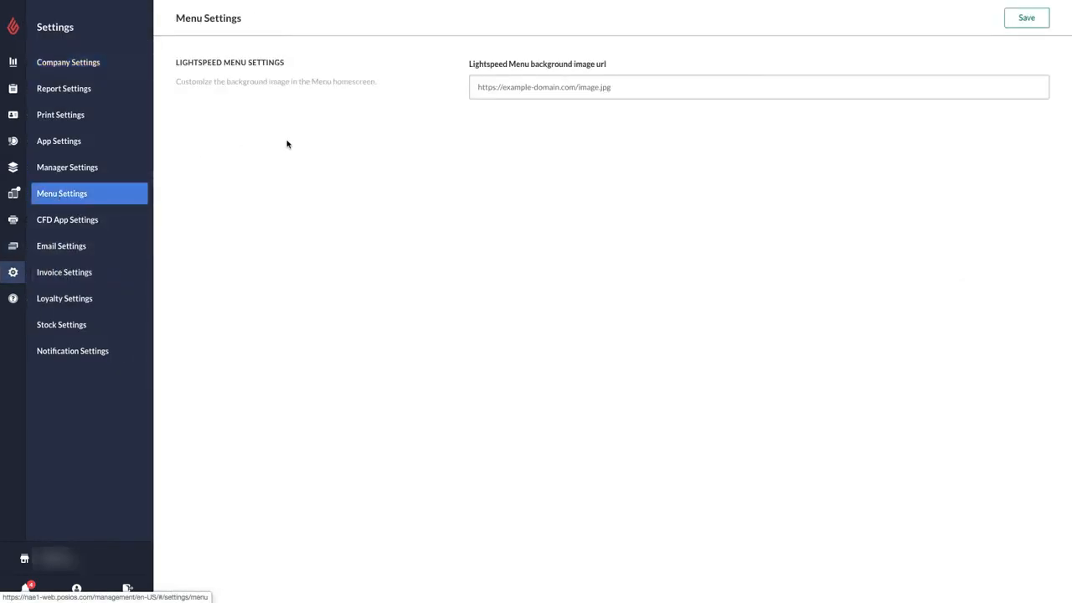
{"action": "mouse_move", "coordinate": [488, 29]}
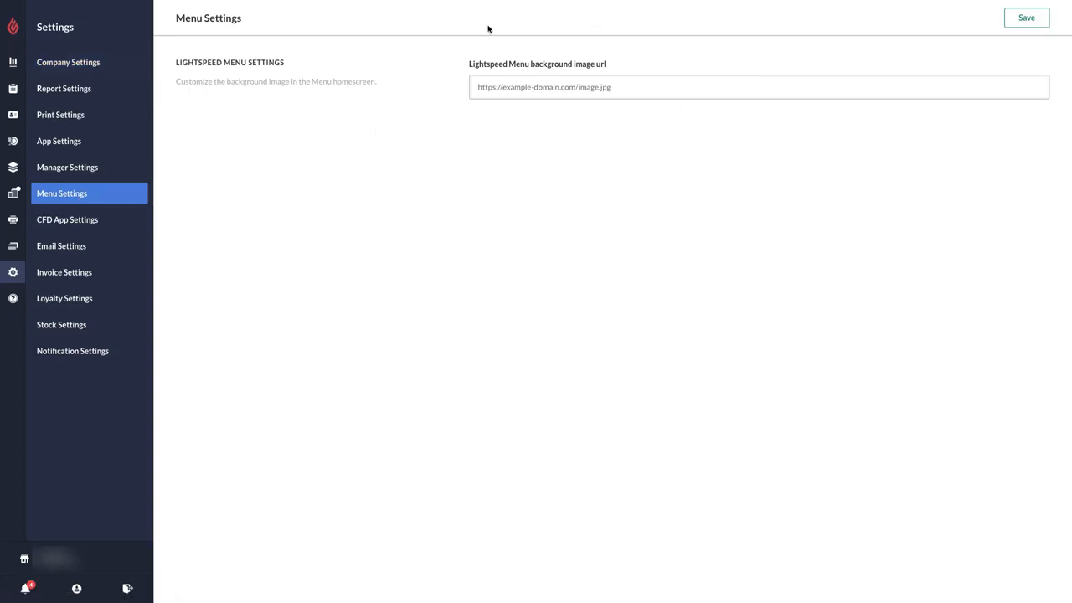
{"action": "mouse_move", "coordinate": [621, 141]}
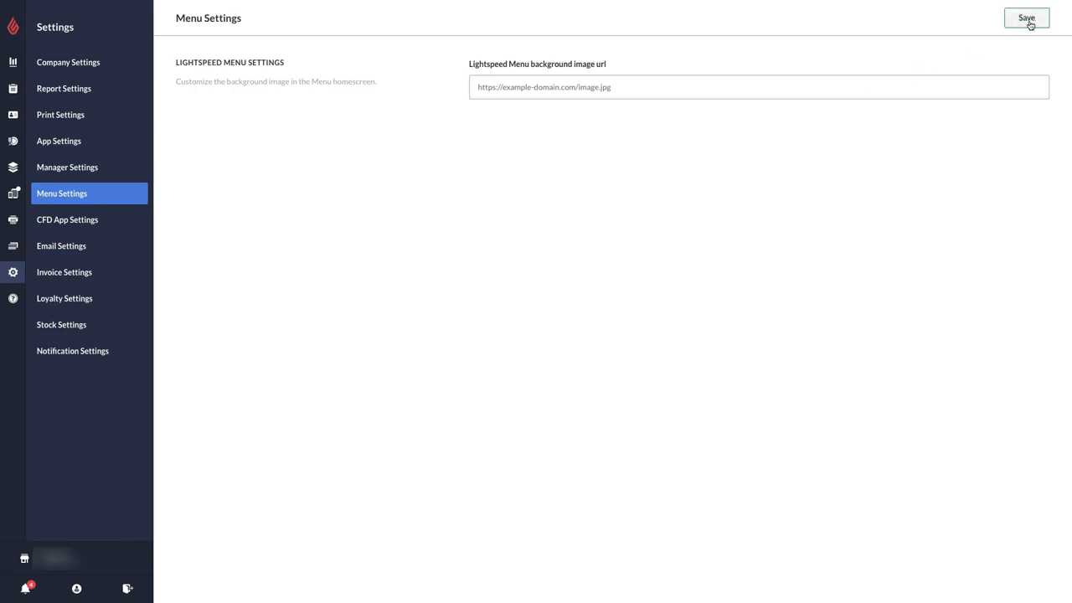
{"action": "left_click", "coordinate": [14, 194]}
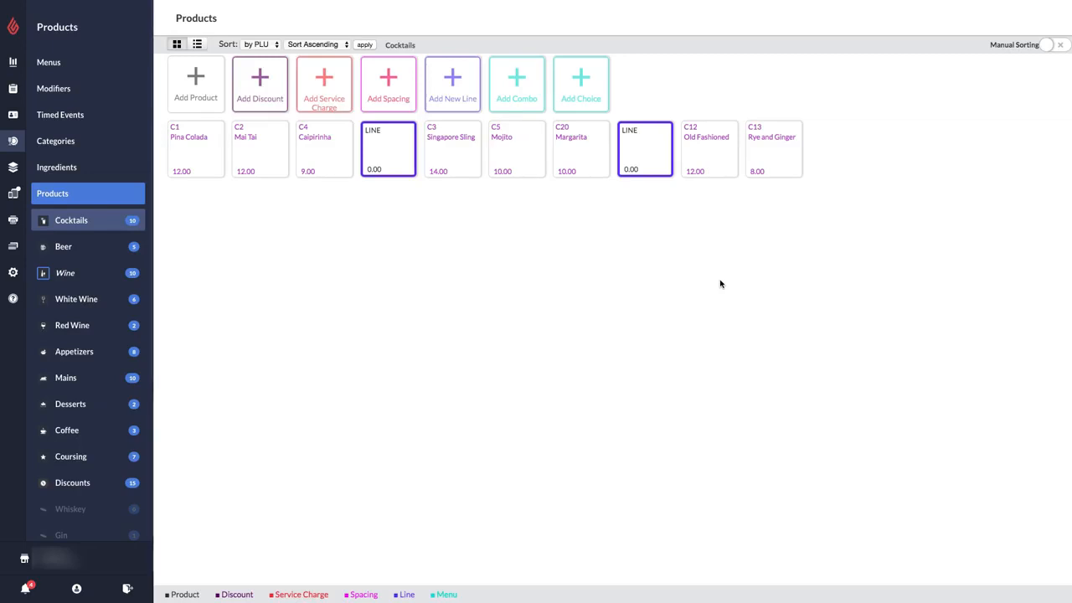
{"action": "mouse_move", "coordinate": [714, 284]}
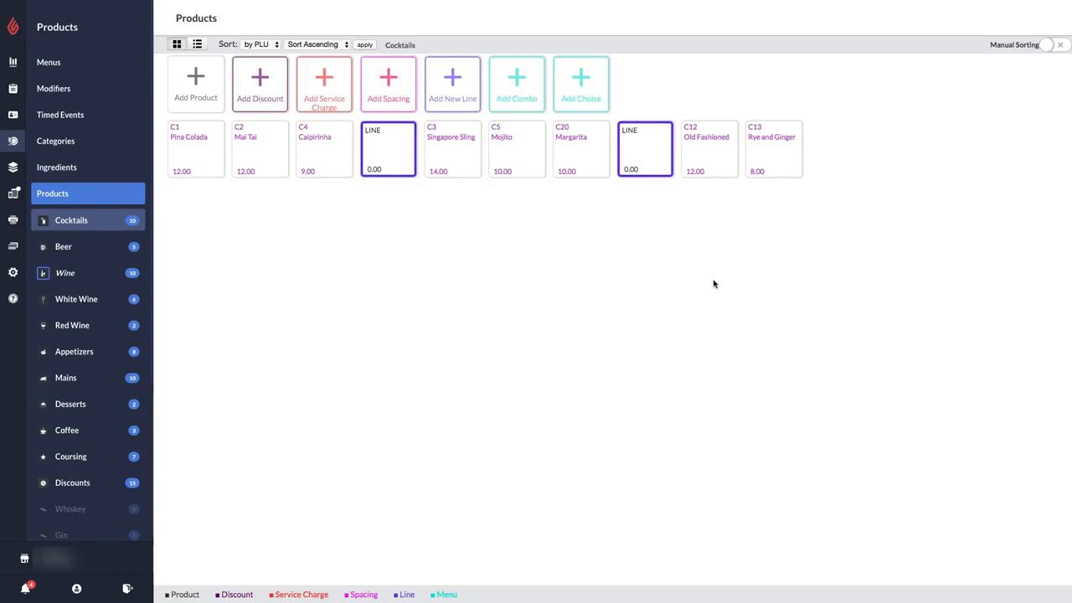
{"action": "mouse_move", "coordinate": [704, 284]}
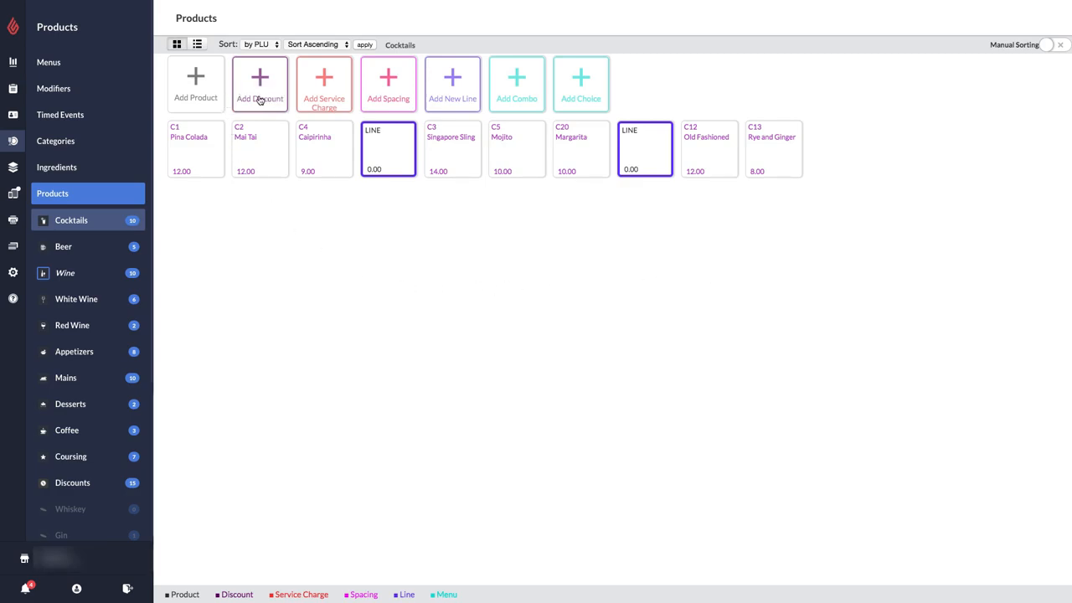
- Begin adding a new discount from the Cocktails products list
{"action": "left_click", "coordinate": [259, 84]}
{"action": "type", "text": "x"}
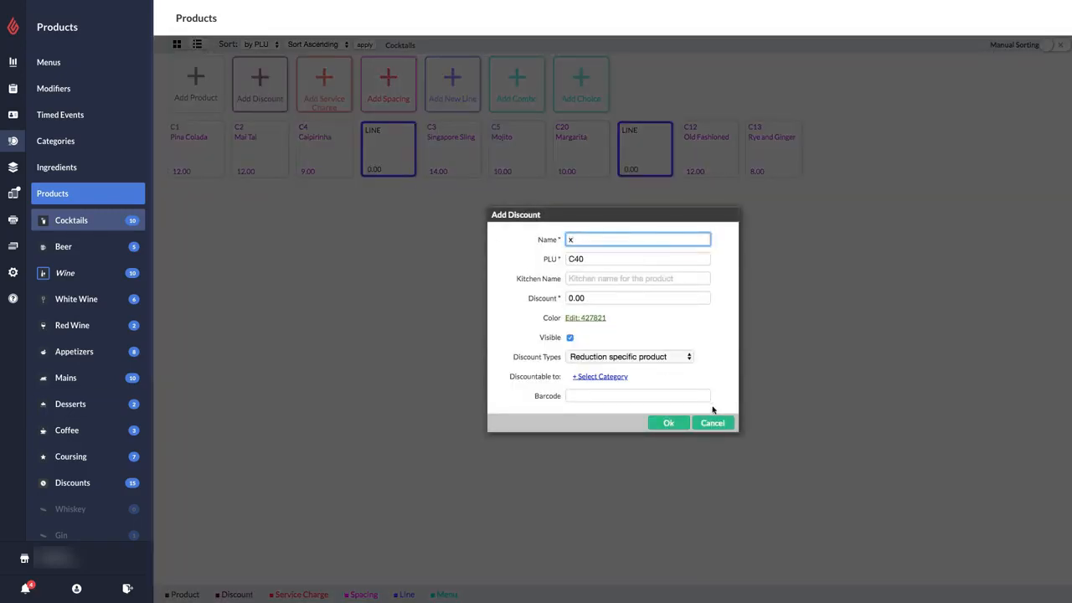
{"action": "left_click", "coordinate": [668, 423]}
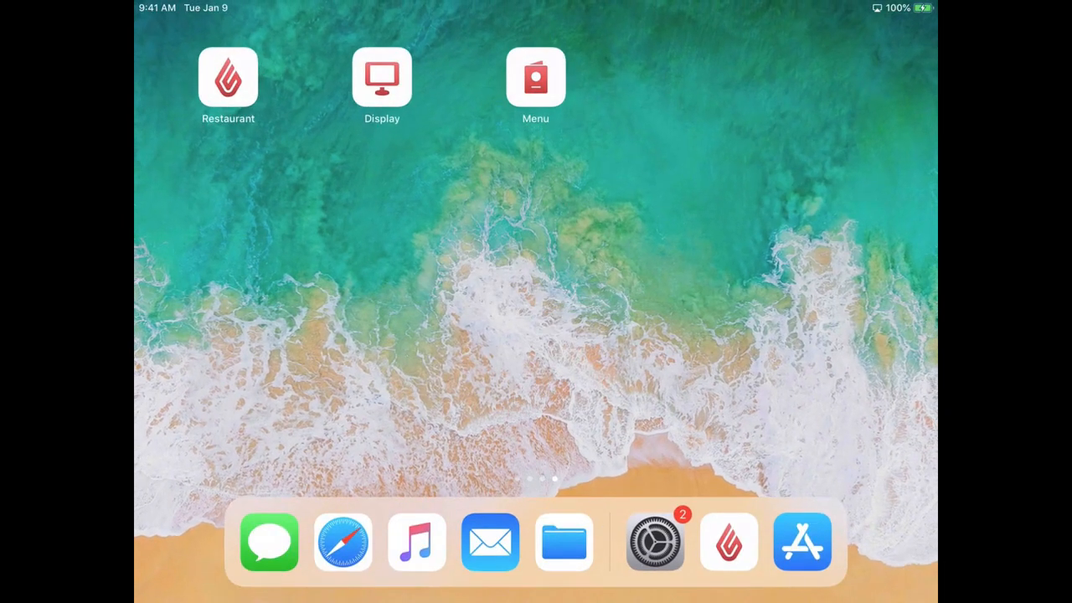
- Launch Menu on the iPad, assign the Self Order Kiosk table, and save
{"action": "left_click", "coordinate": [535, 77]}
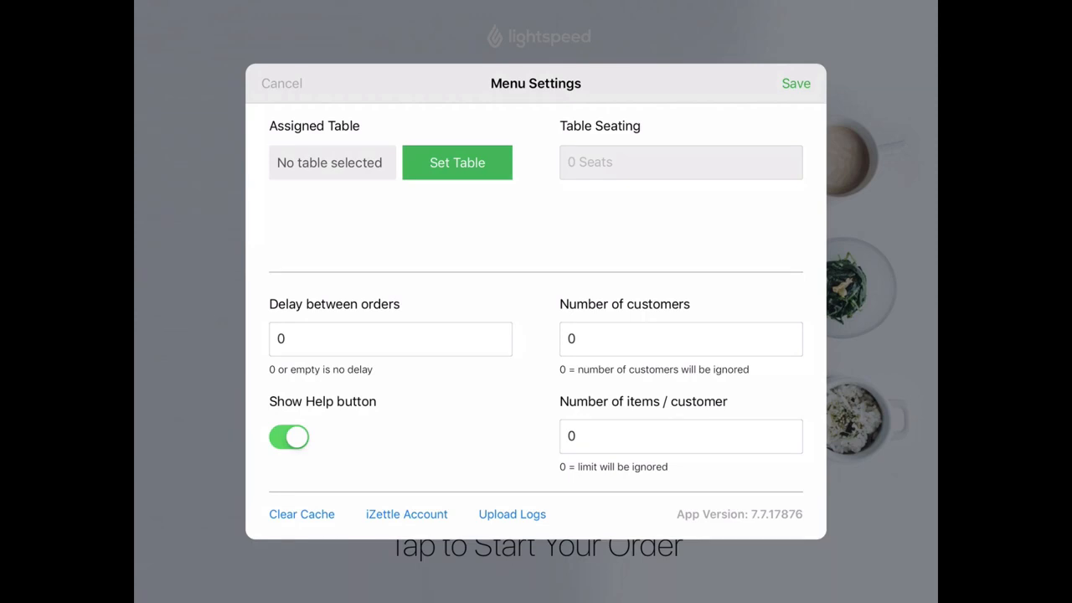
{"action": "left_click", "coordinate": [458, 162]}
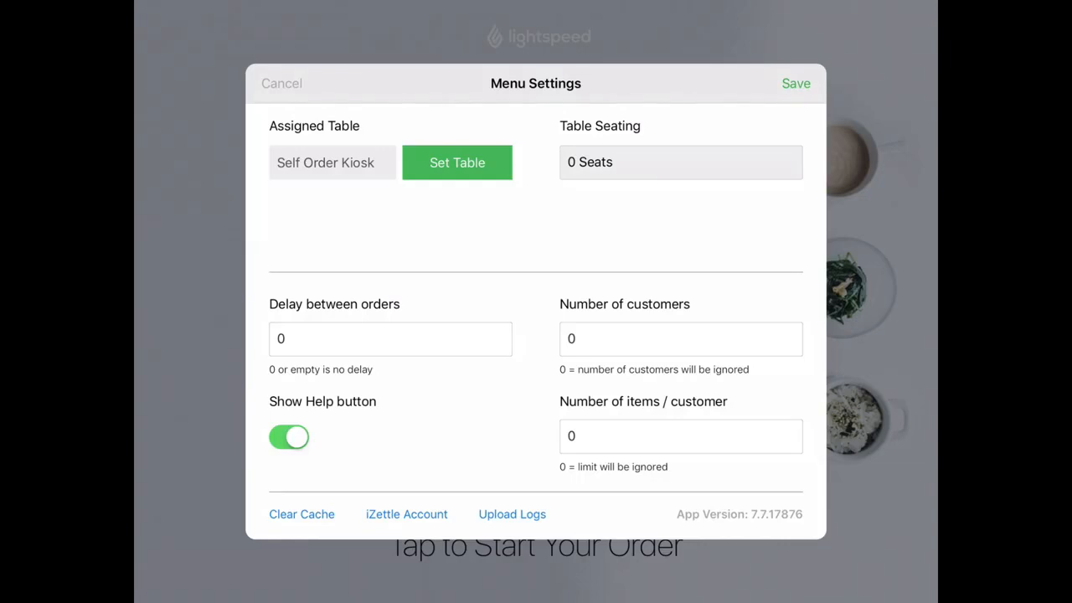
{"action": "left_click", "coordinate": [282, 83]}
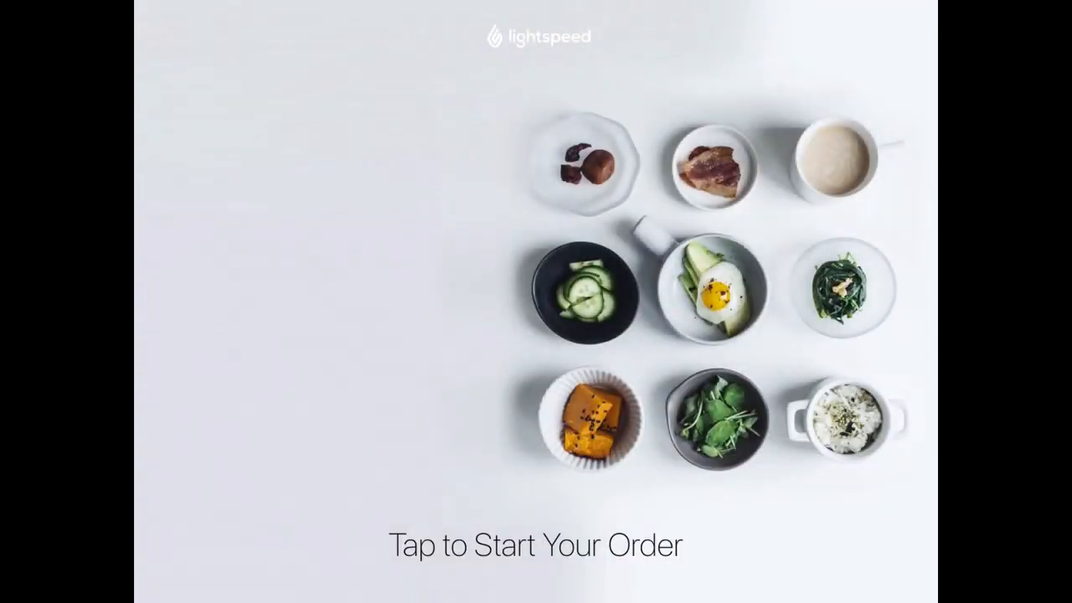
- Order Caesar Salad, Onion Rings, Nachos and Poutine with mushrooms and extra cheese, then review
{"action": "left_click", "coordinate": [536, 302]}
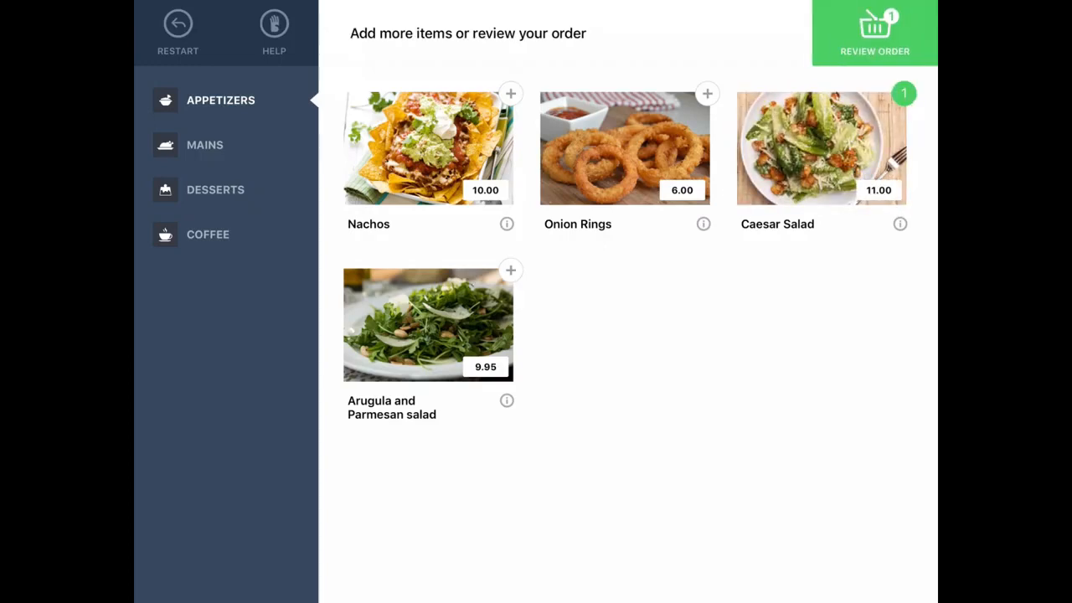
{"action": "left_click", "coordinate": [506, 223]}
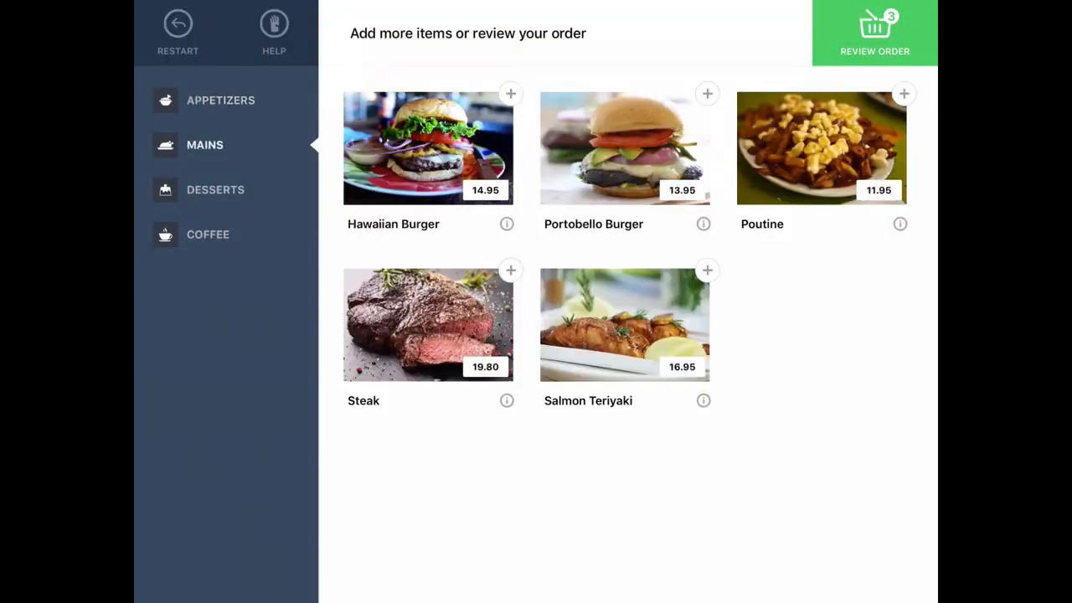
{"action": "left_click", "coordinate": [904, 93]}
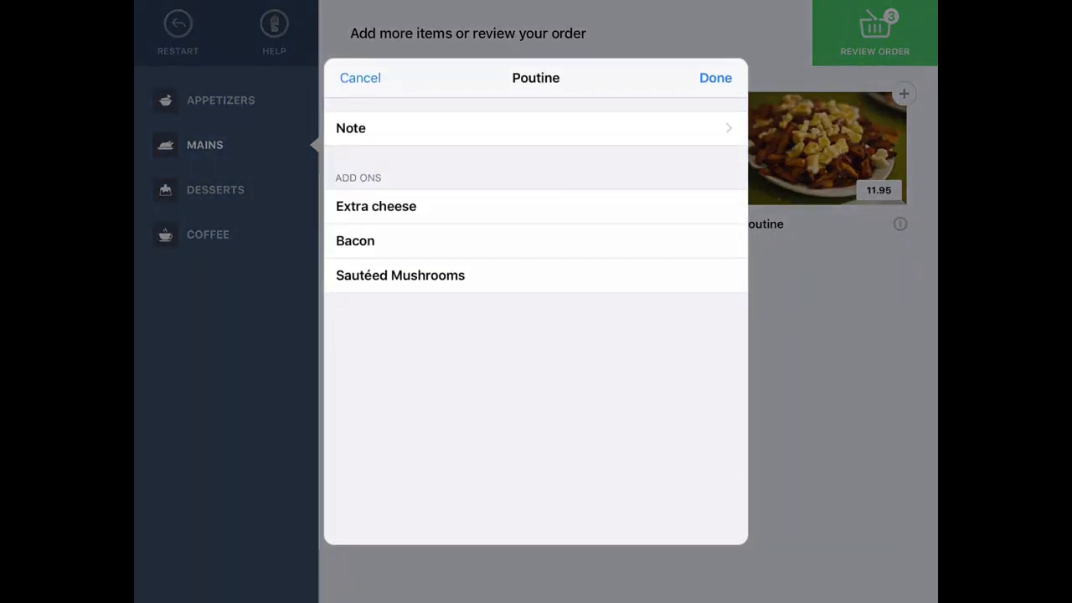
{"action": "left_click", "coordinate": [400, 274]}
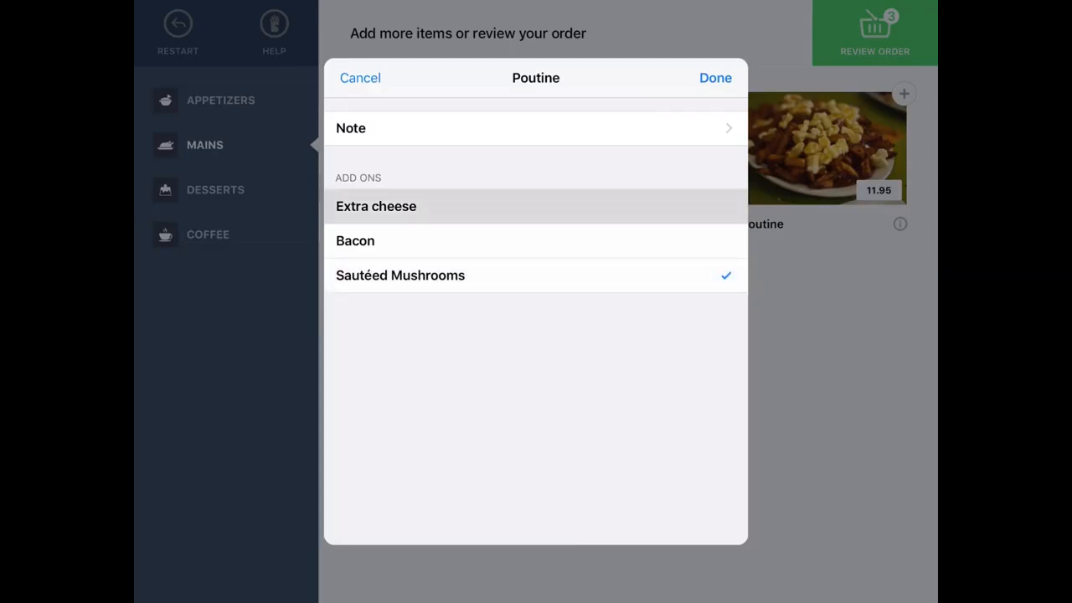
{"action": "left_click", "coordinate": [714, 77]}
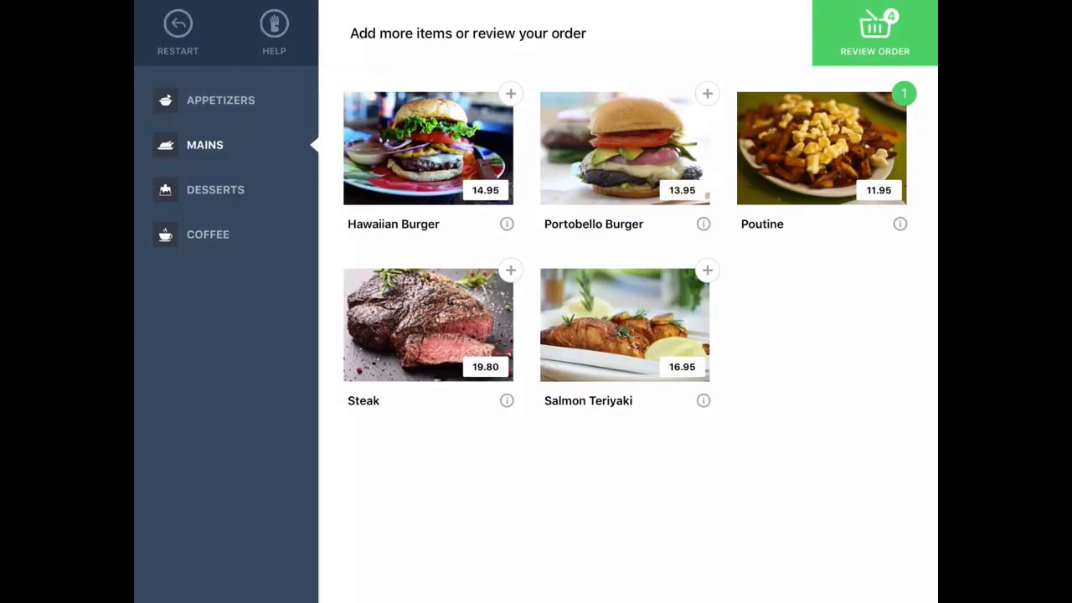
{"action": "left_click", "coordinate": [874, 32]}
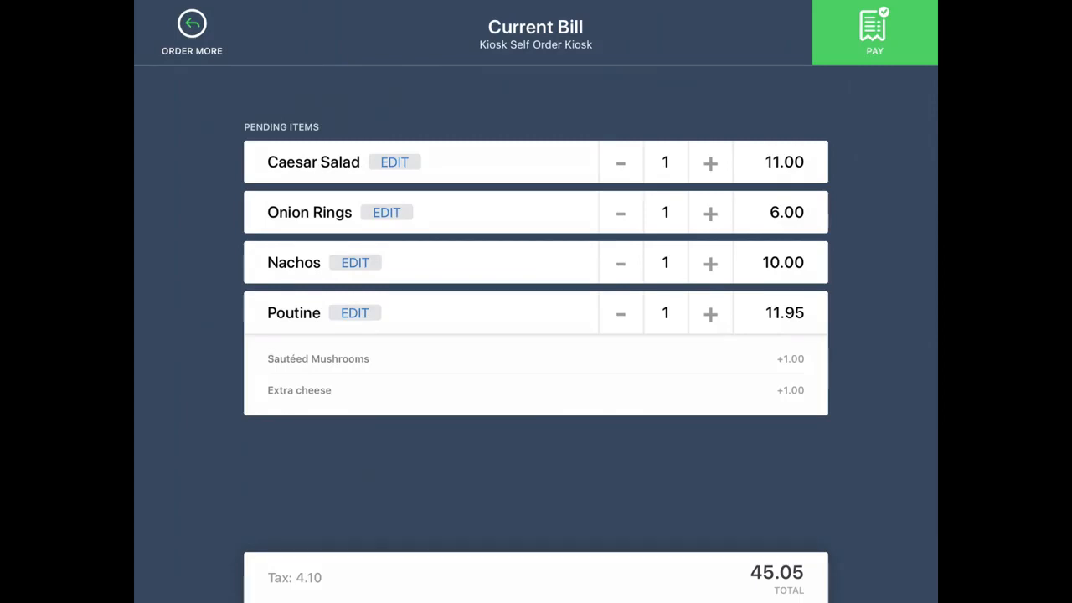
- Add the note 'No jalapeños' to the Nachos and proceed to payment
{"action": "left_click", "coordinate": [354, 262]}
{"action": "type", "text": "No jalo"}
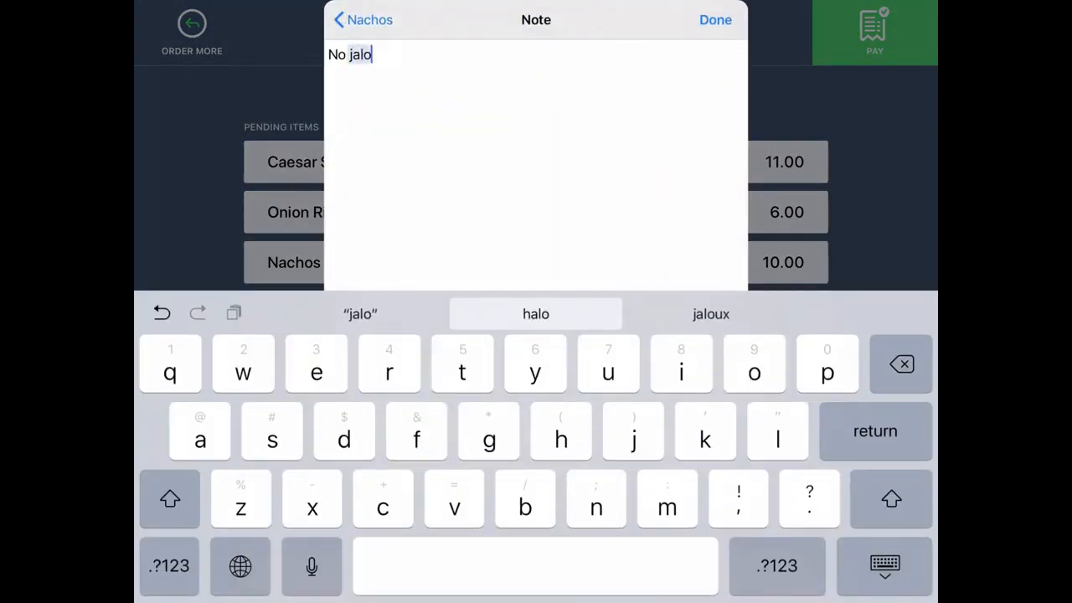
{"action": "type", "text": "pe"}
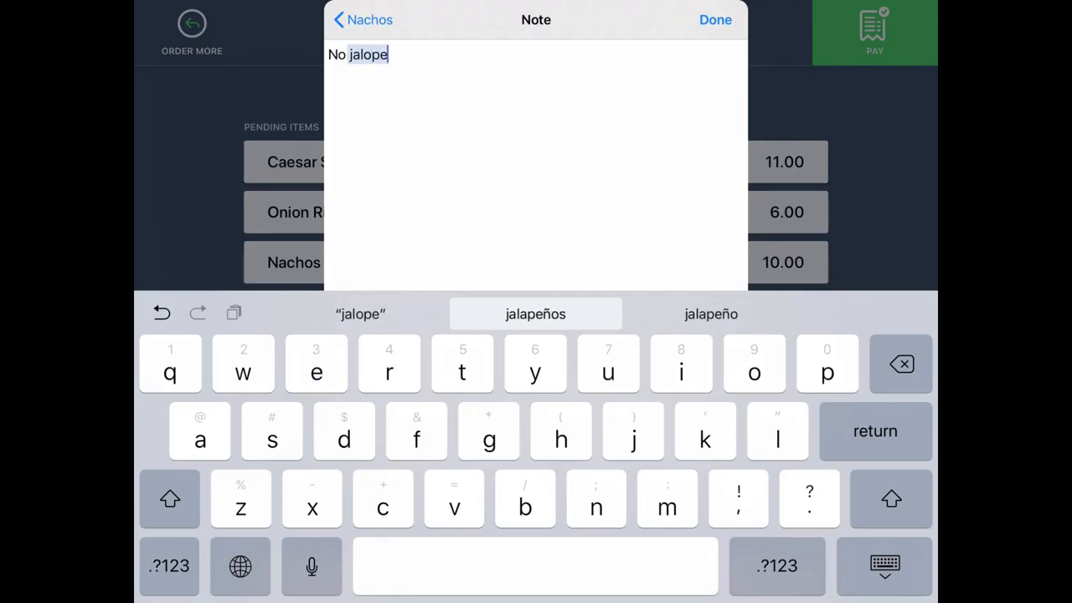
{"action": "left_click", "coordinate": [535, 314]}
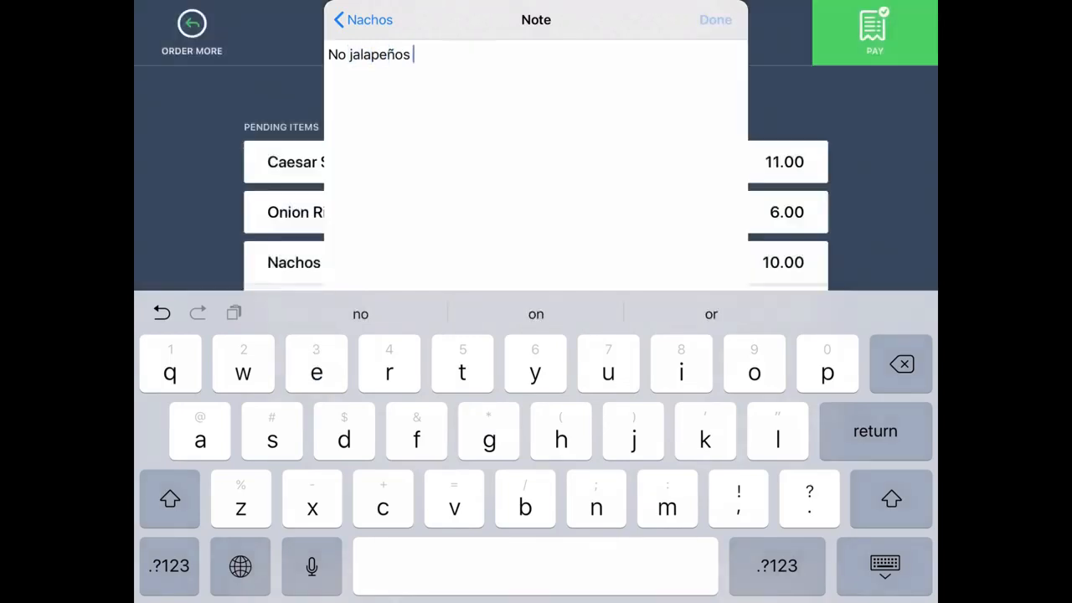
{"action": "left_click", "coordinate": [715, 20]}
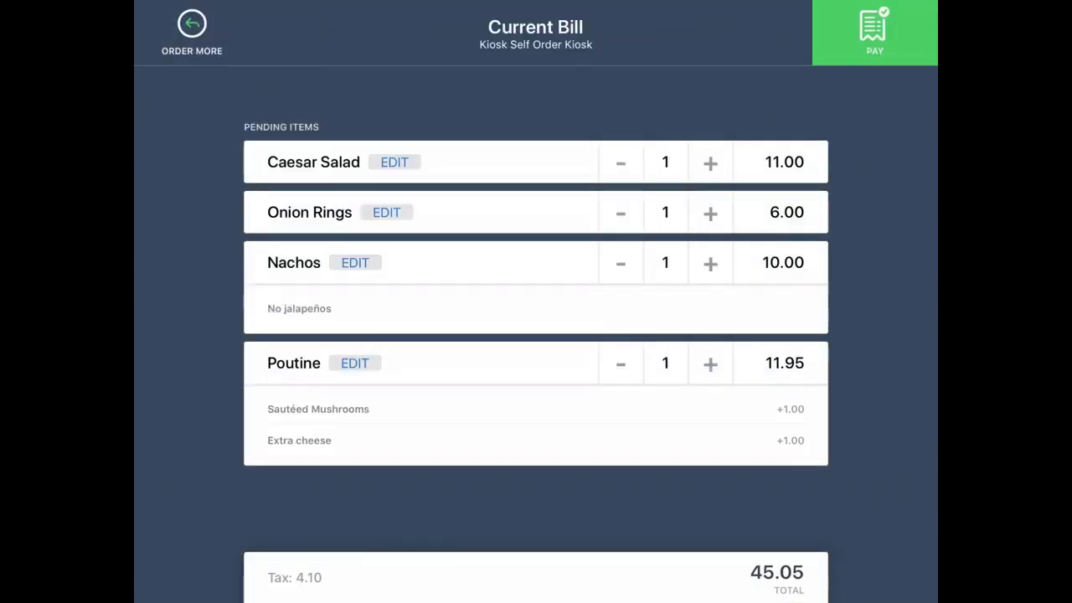
{"action": "left_click", "coordinate": [874, 32]}
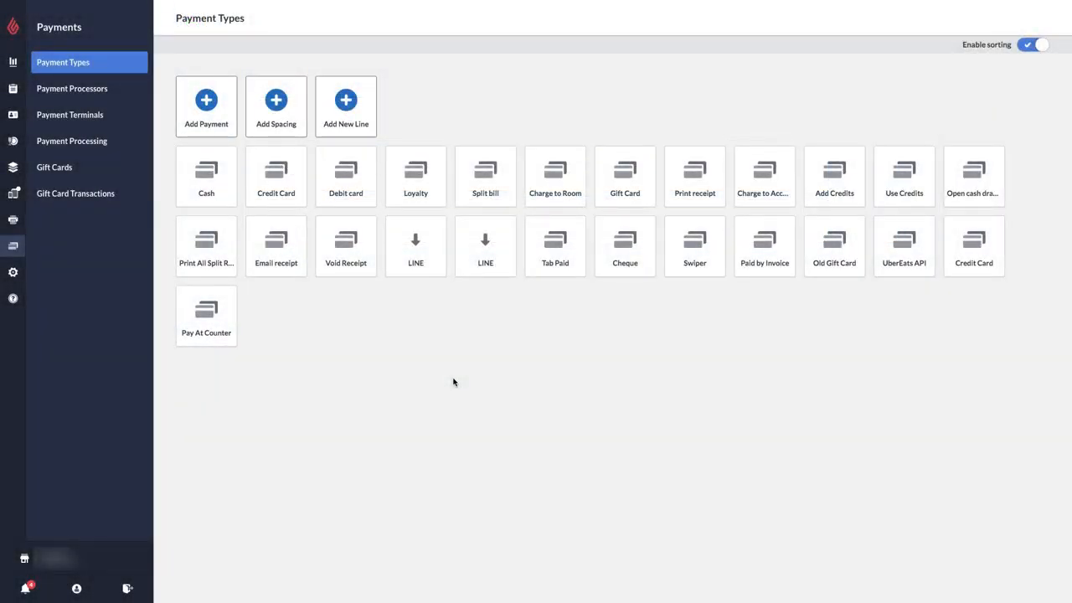
{"action": "mouse_move", "coordinate": [206, 333]}
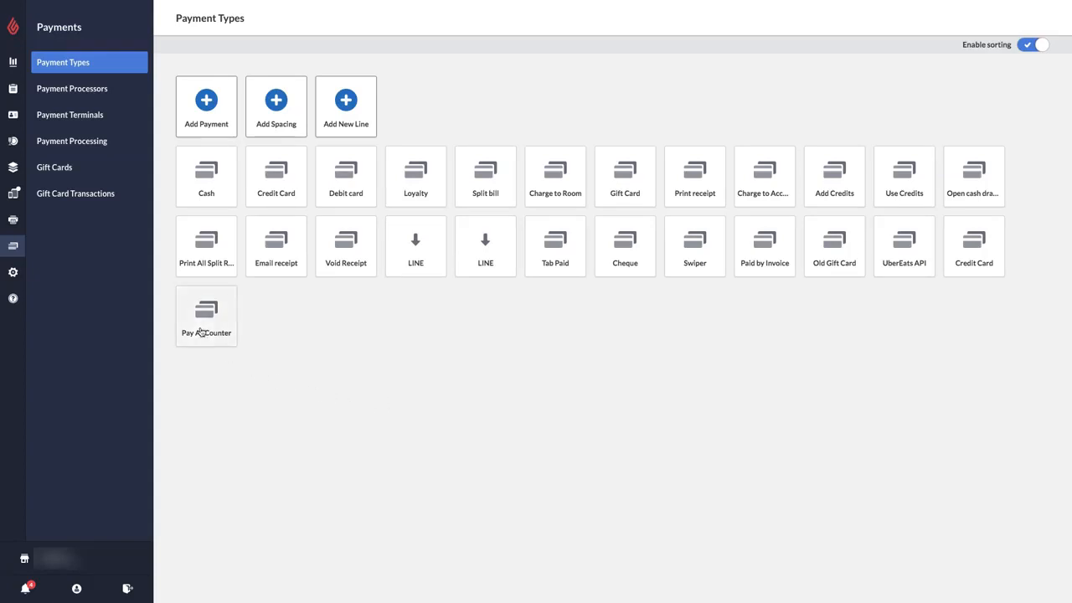
{"action": "left_click", "coordinate": [206, 314]}
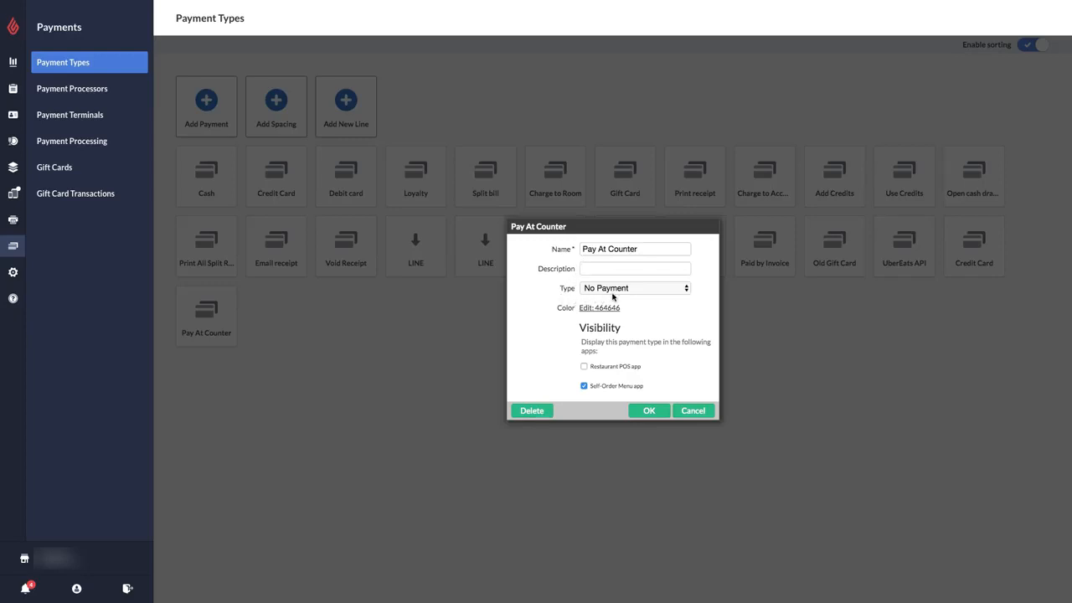
{"action": "mouse_move", "coordinate": [577, 400]}
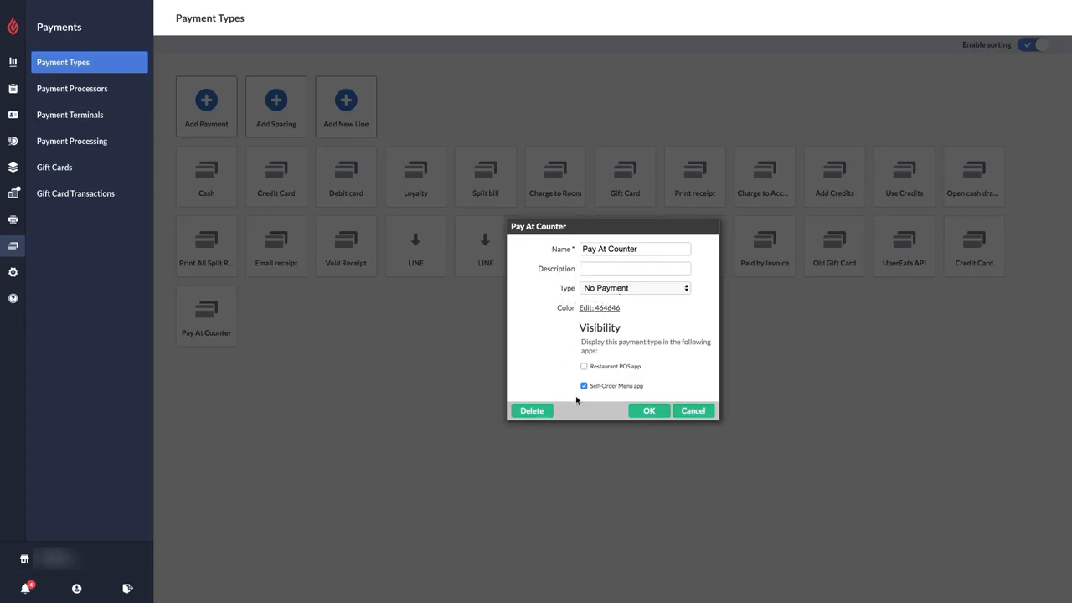
{"action": "mouse_move", "coordinate": [645, 396]}
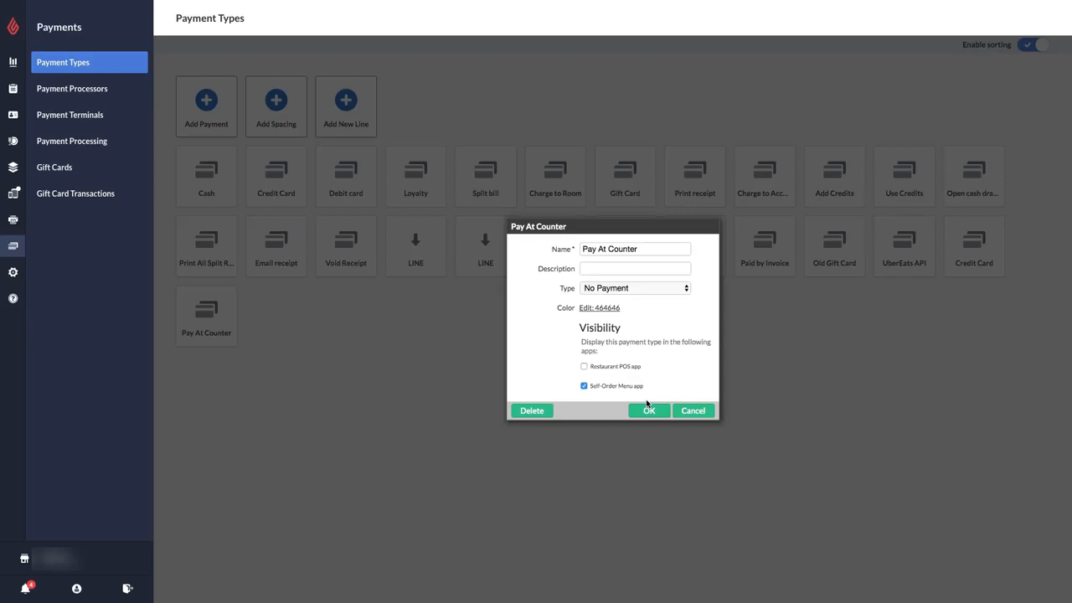
{"action": "left_click", "coordinate": [649, 411]}
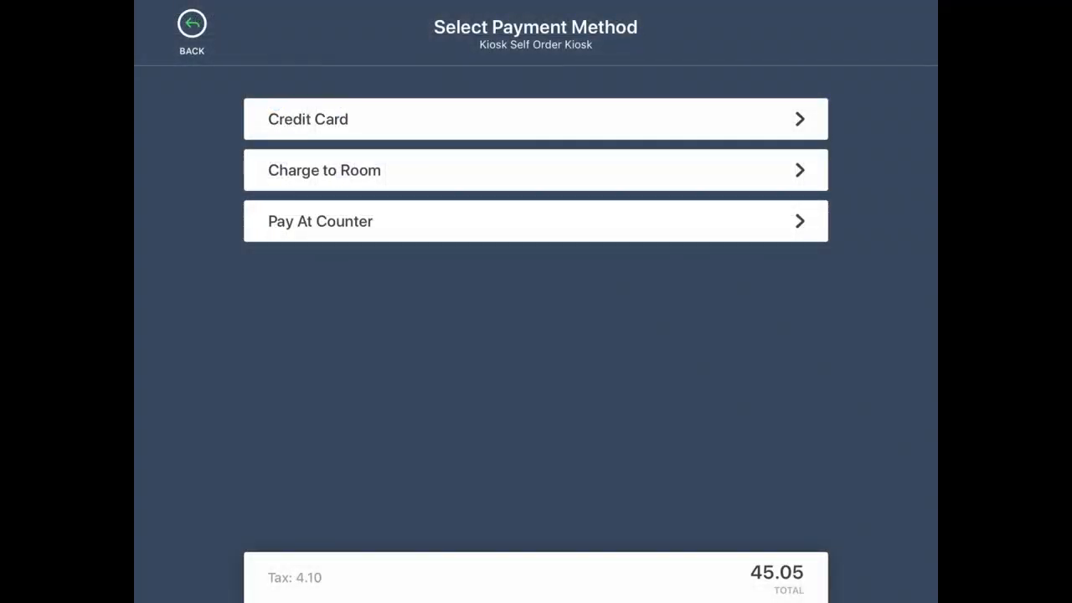
- Submit the order as Pay At Counter under the name Billy and dismiss Order Complete
{"action": "left_click", "coordinate": [535, 221]}
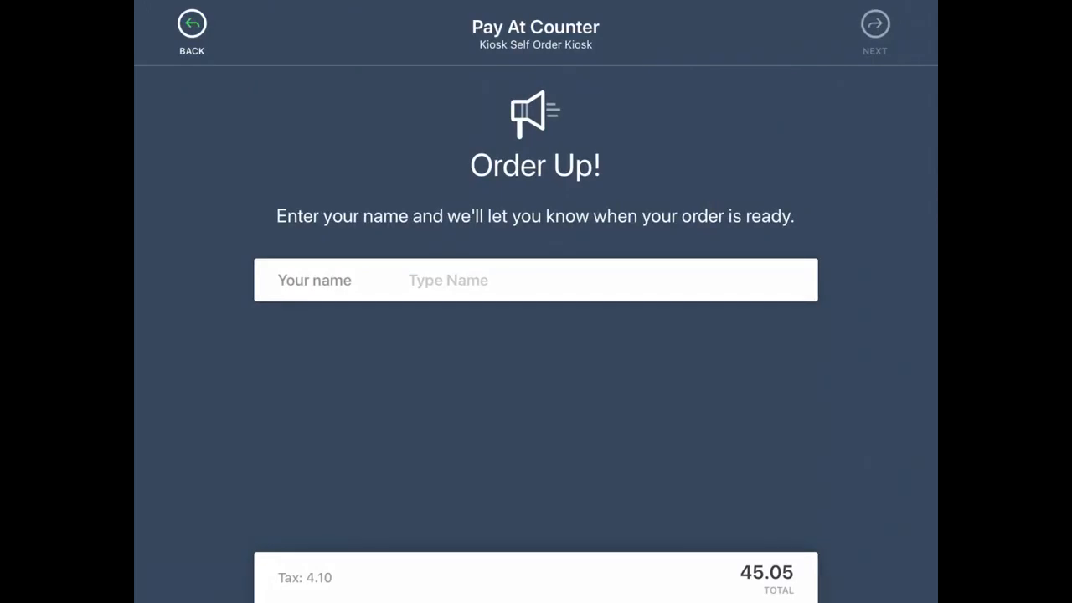
{"action": "left_click", "coordinate": [535, 280]}
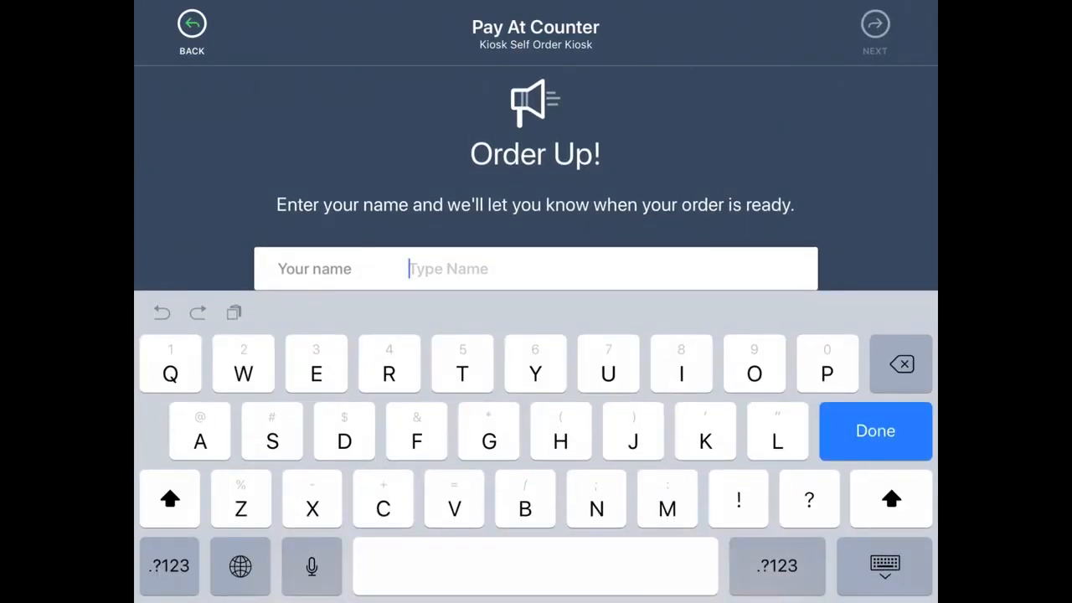
{"action": "type", "text": "Billy"}
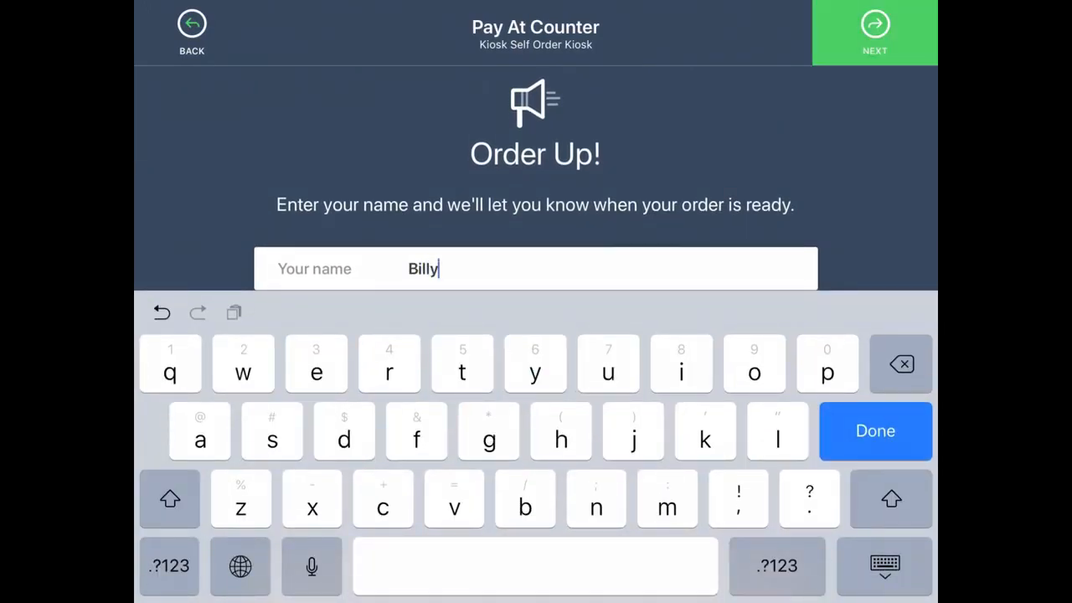
{"action": "left_click", "coordinate": [874, 431]}
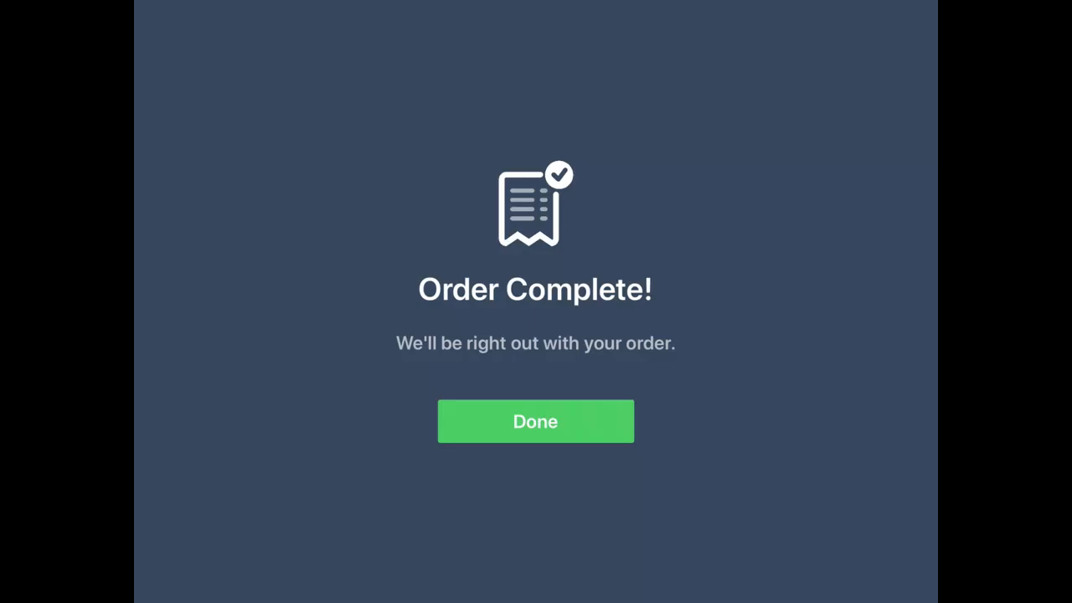
{"action": "left_click", "coordinate": [536, 421]}
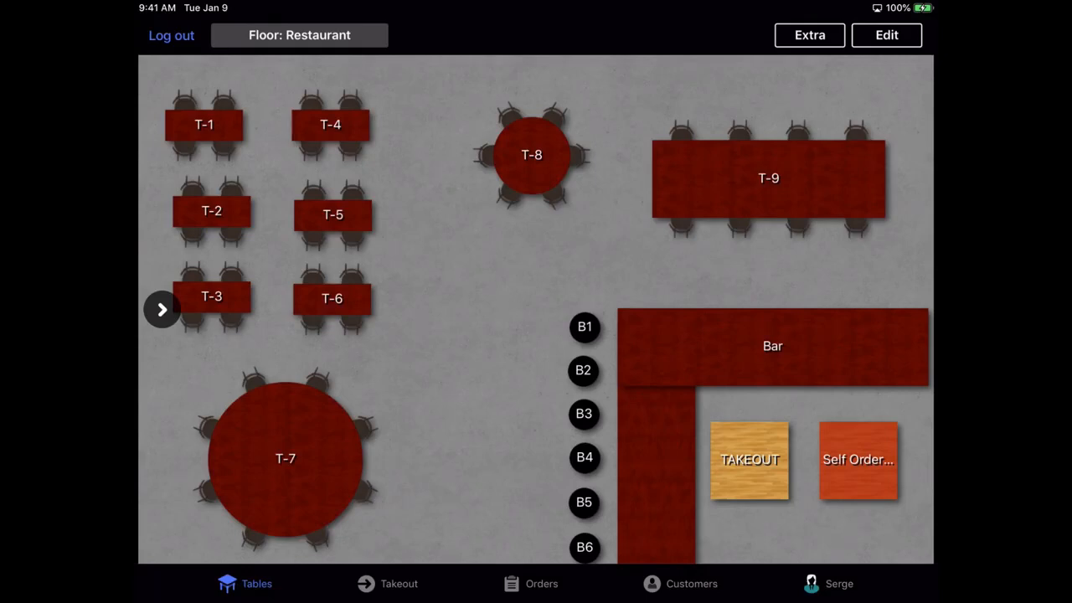
- Open takeout order 1265 for 45.05 in the payment screen
{"action": "left_click", "coordinate": [398, 584]}
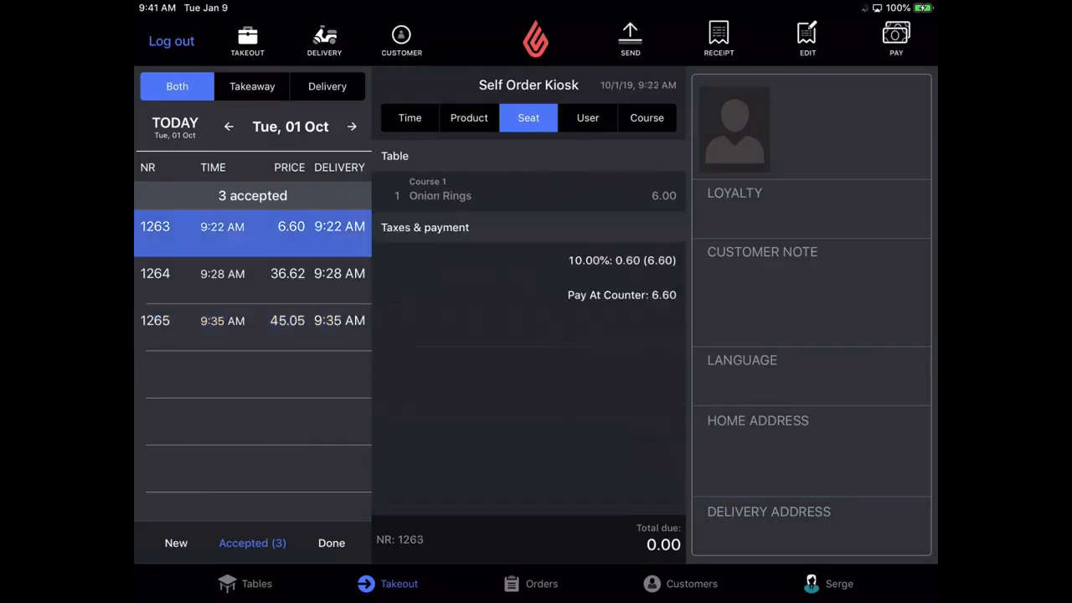
{"action": "left_click", "coordinate": [155, 320]}
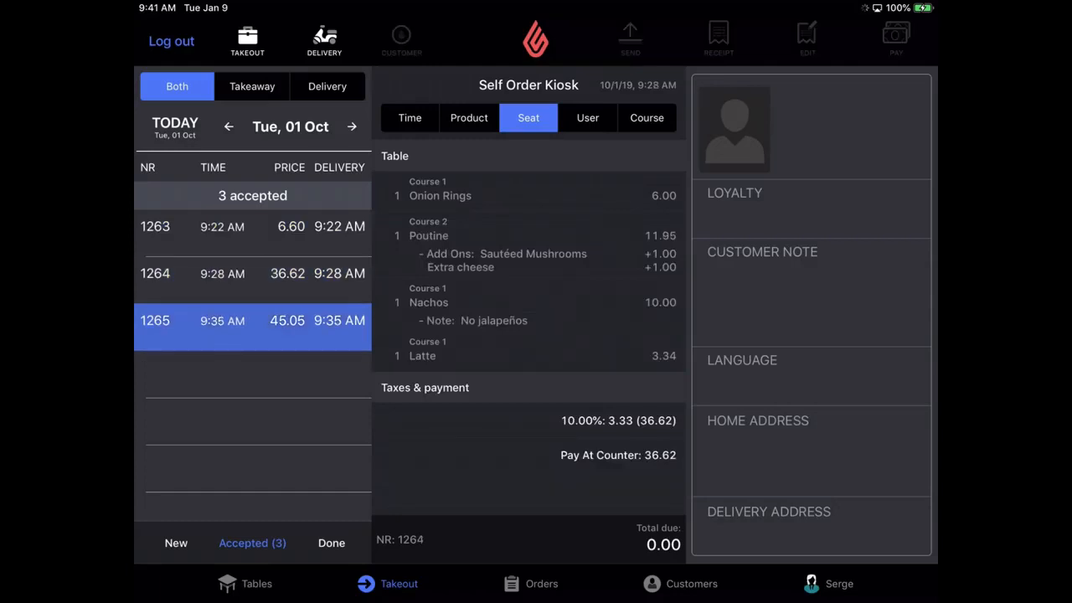
{"action": "left_click", "coordinate": [155, 320]}
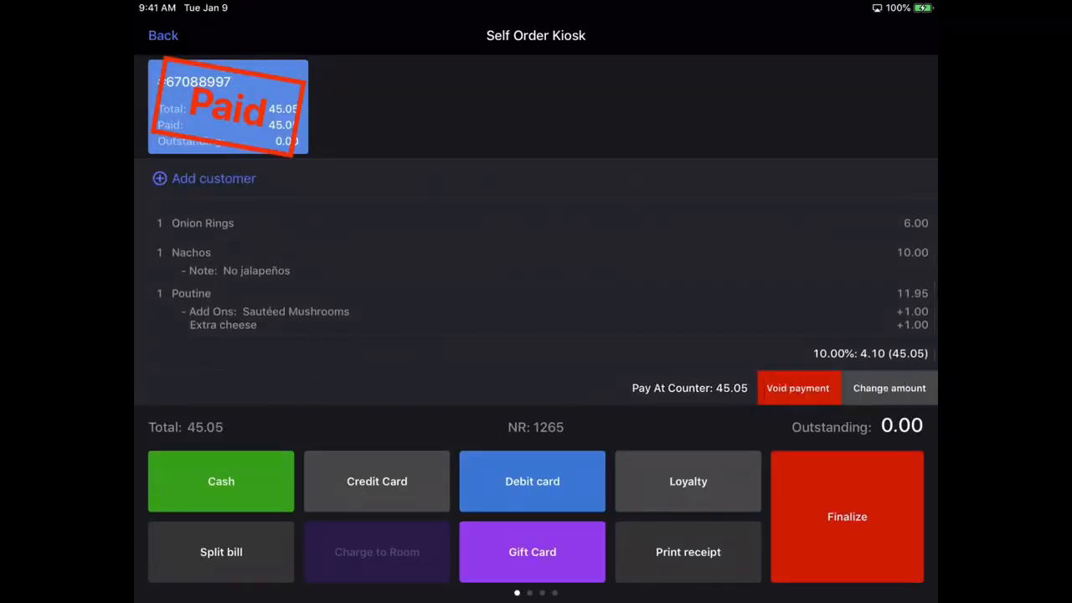
- Void order 1265's Pay At Counter payment, pay 50.00 cash with 4.95 change, and finalize
{"action": "left_click", "coordinate": [796, 388]}
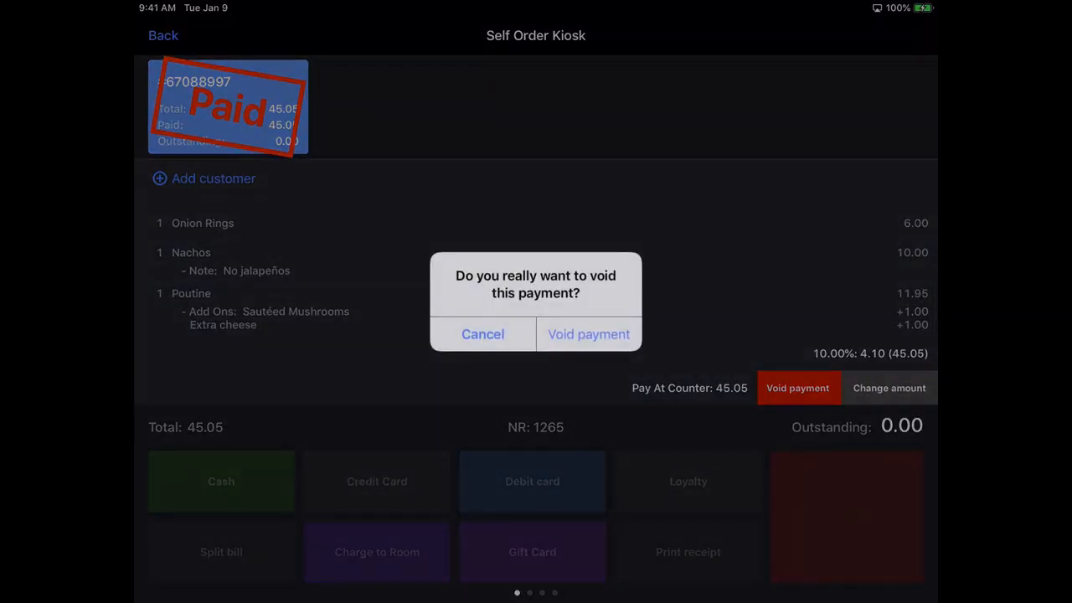
{"action": "left_click", "coordinate": [588, 333]}
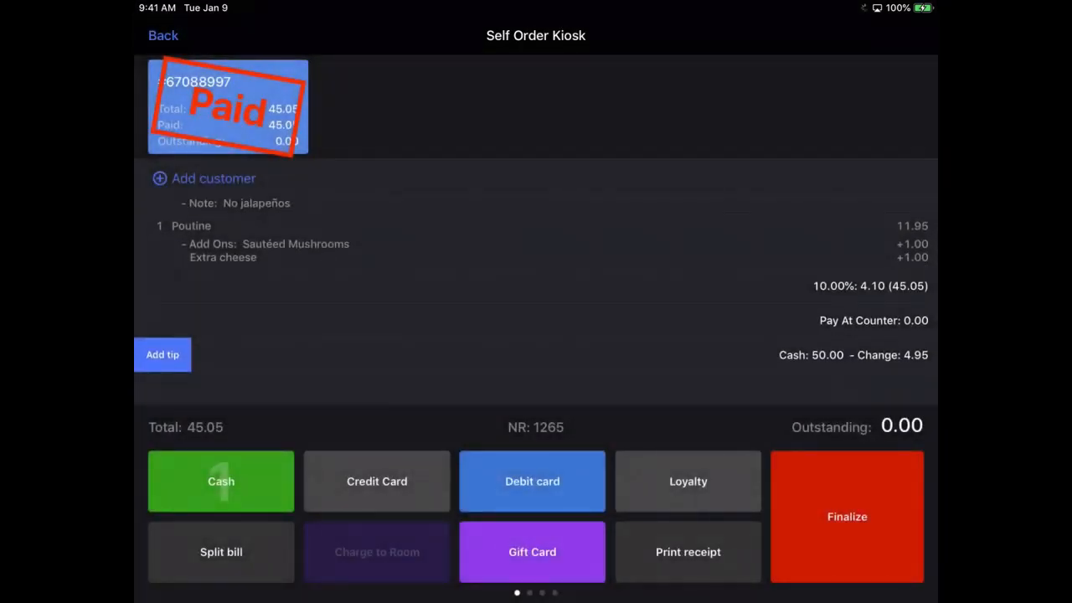
{"action": "left_click", "coordinate": [847, 516]}
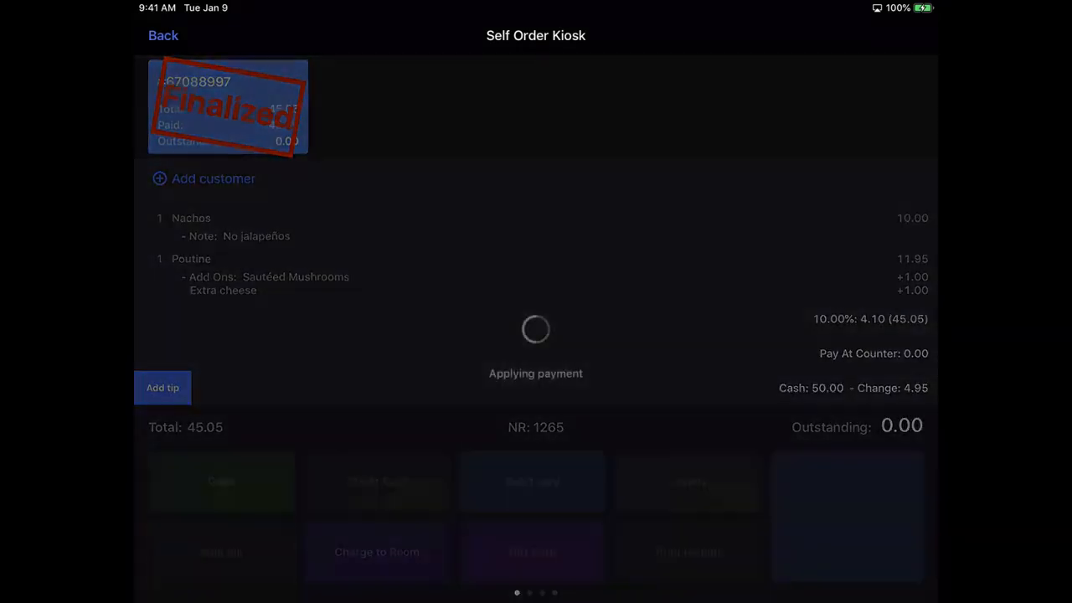